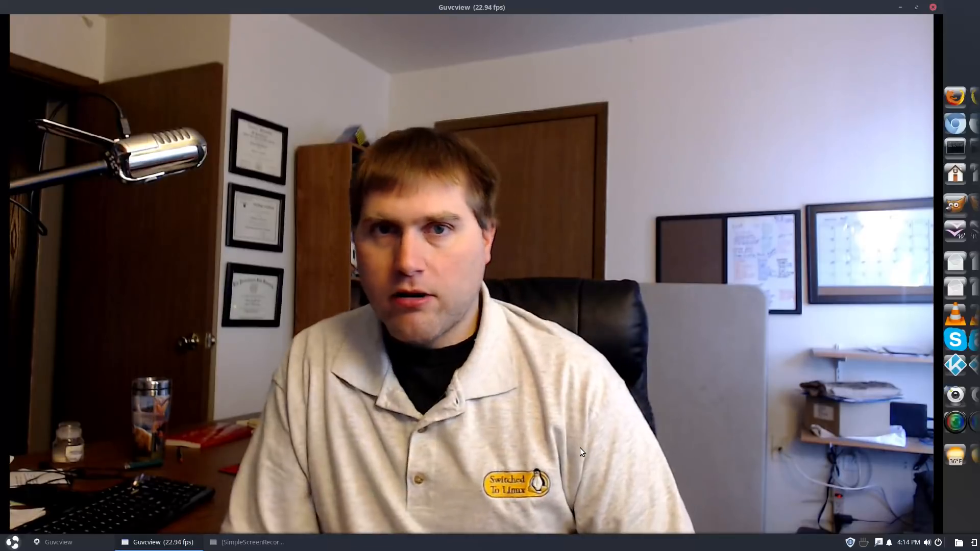
Shrink the full-screen Guvcview webcam preview into a small window over the desktop
click(917, 7)
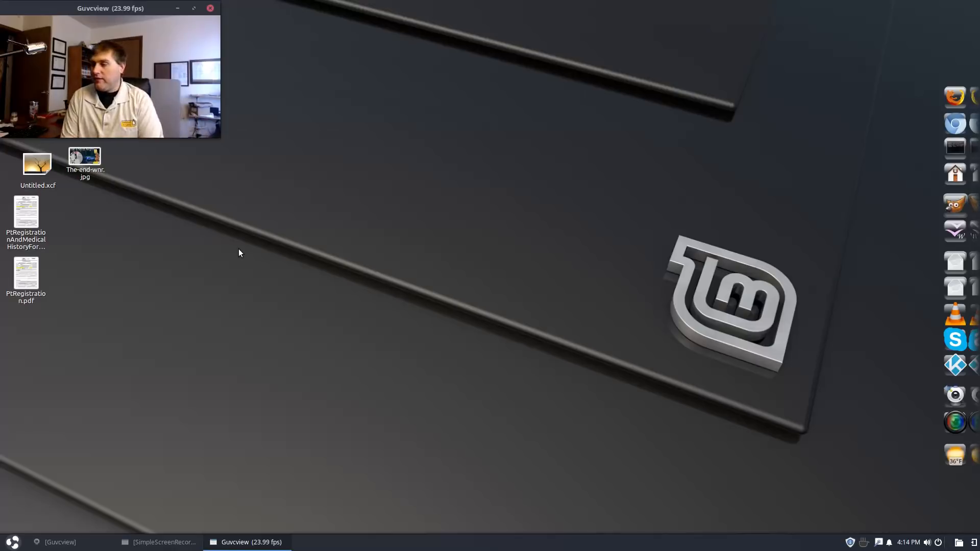
mouse_move(807, 518)
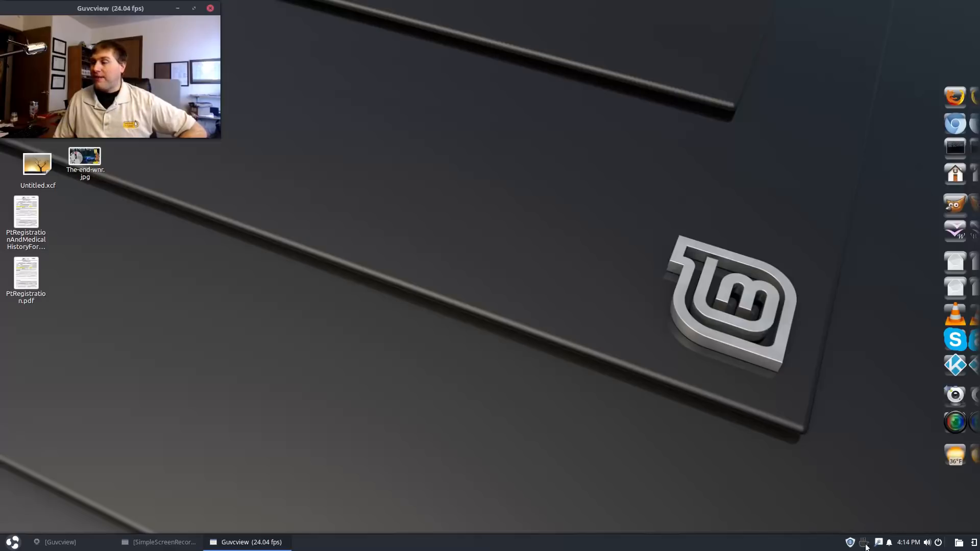
mouse_move(837, 507)
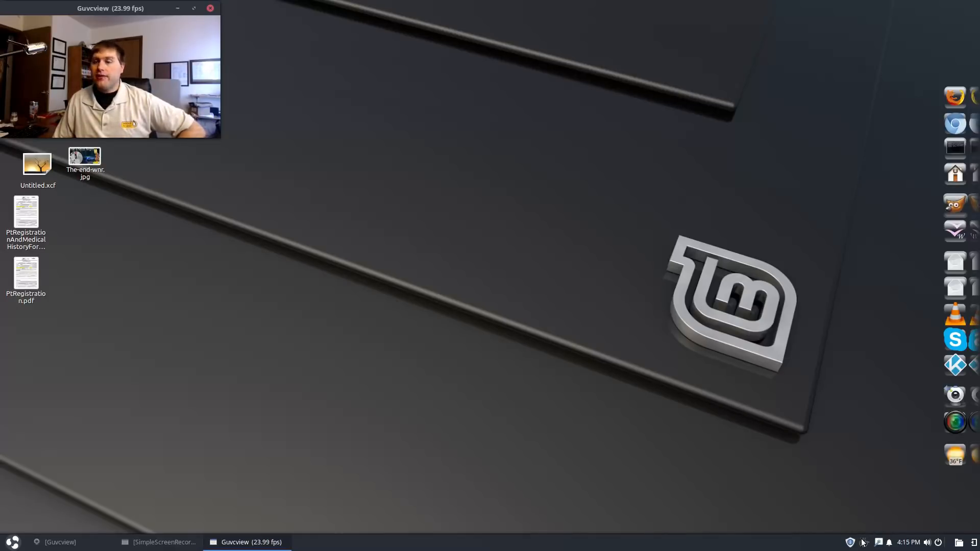
mouse_move(822, 488)
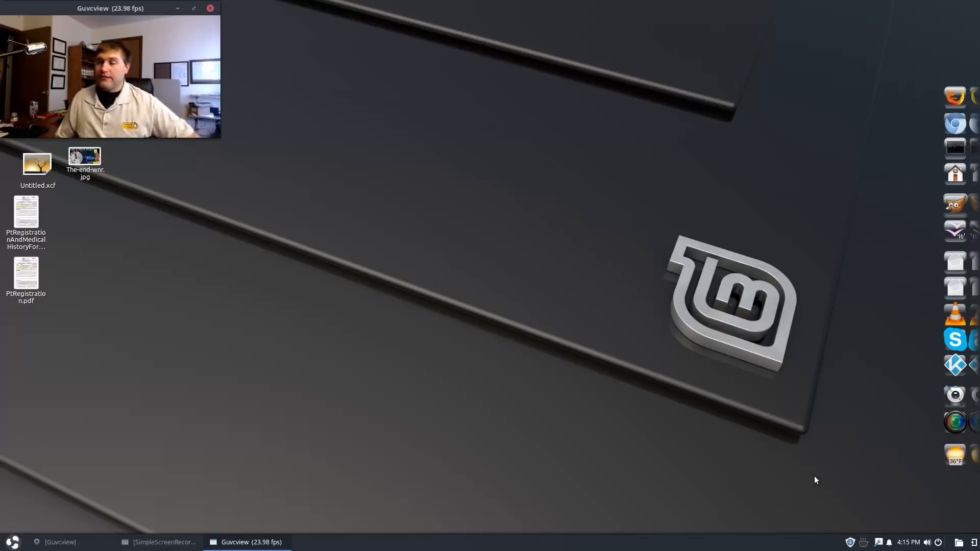
mouse_move(186, 473)
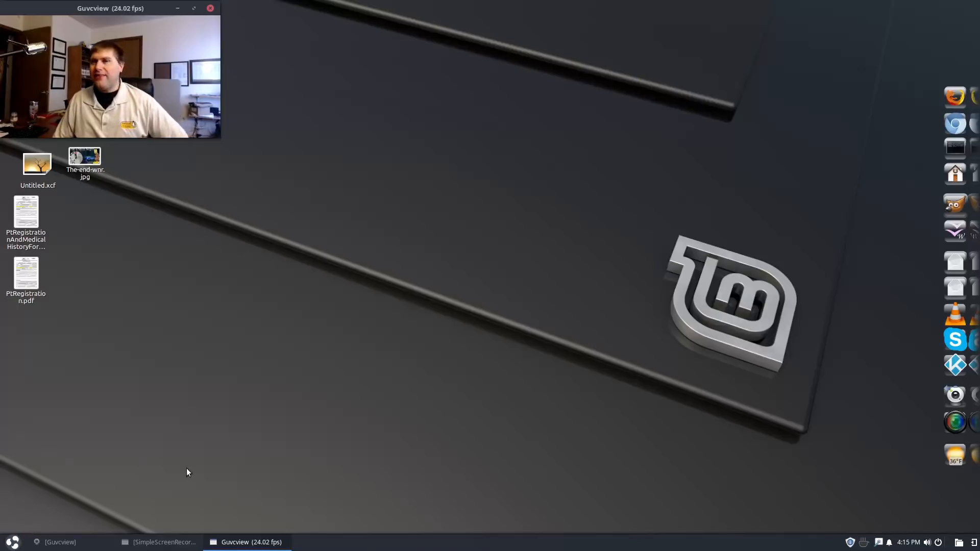
mouse_move(218, 492)
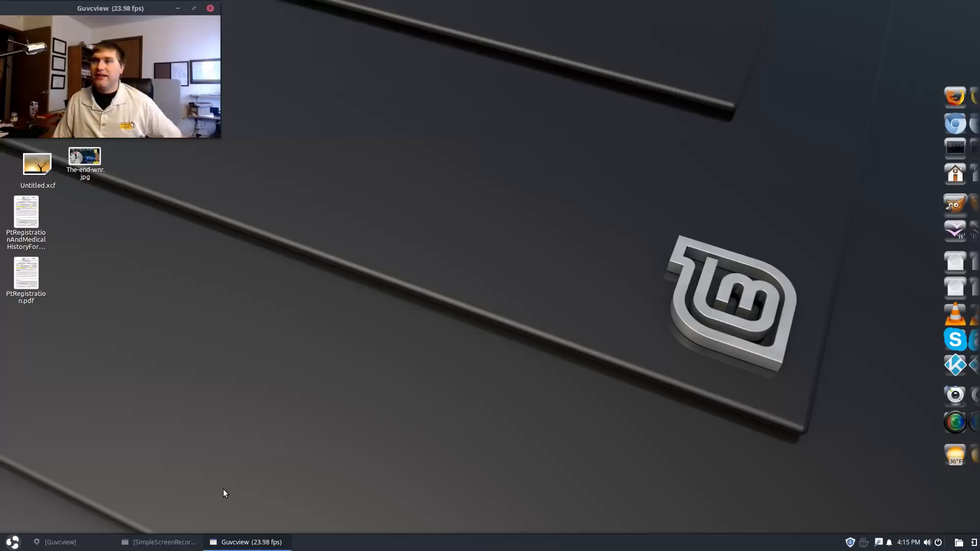
mouse_move(436, 535)
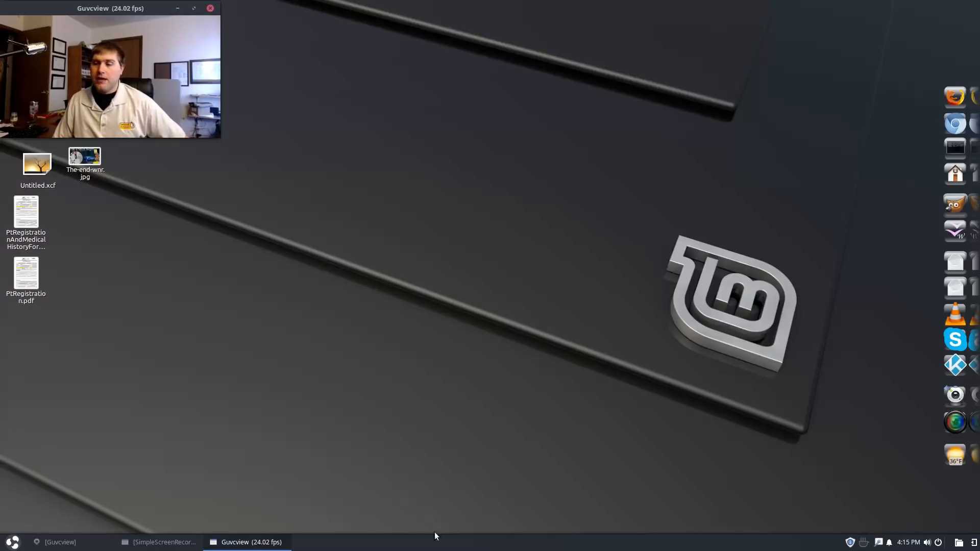
mouse_move(366, 460)
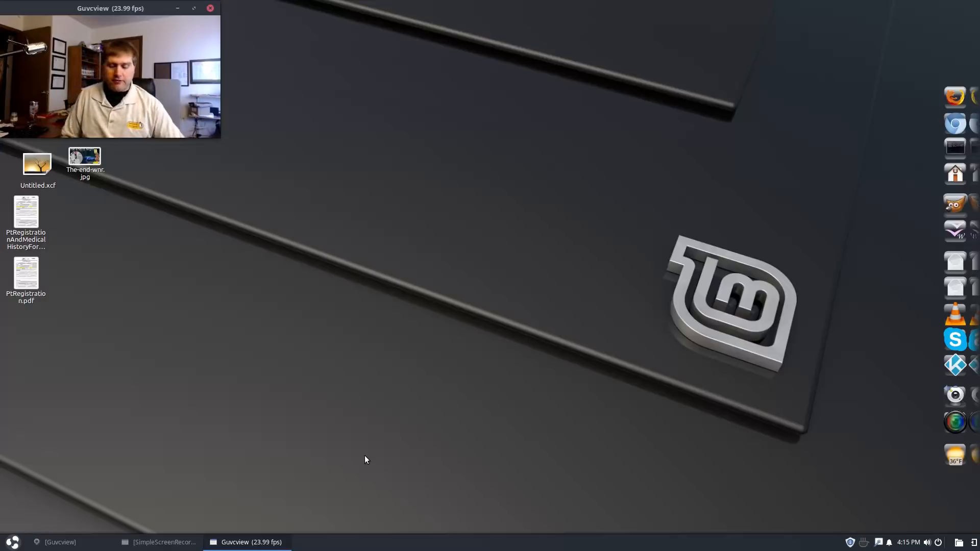
Launch Startup Applications from the Budgie menu to list the login programs
click(12, 542)
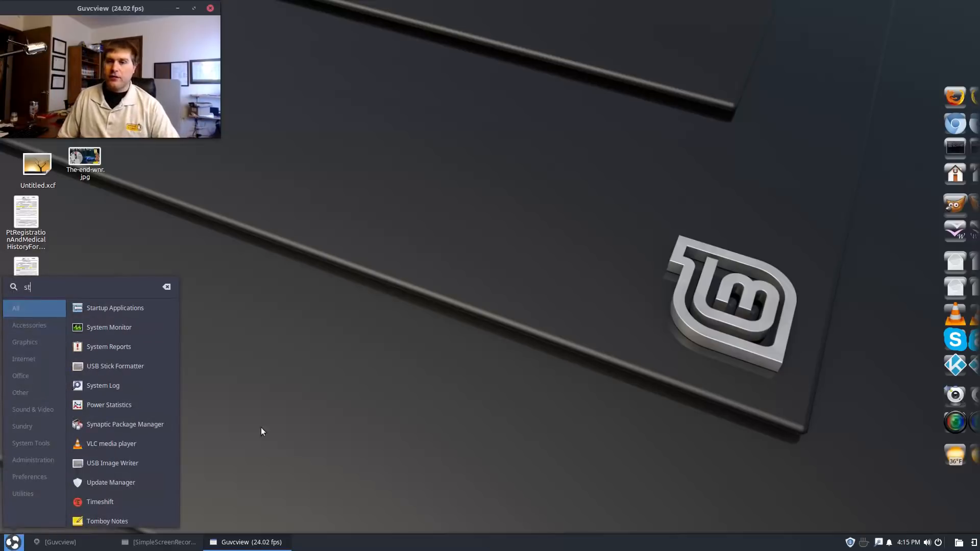
click(115, 308)
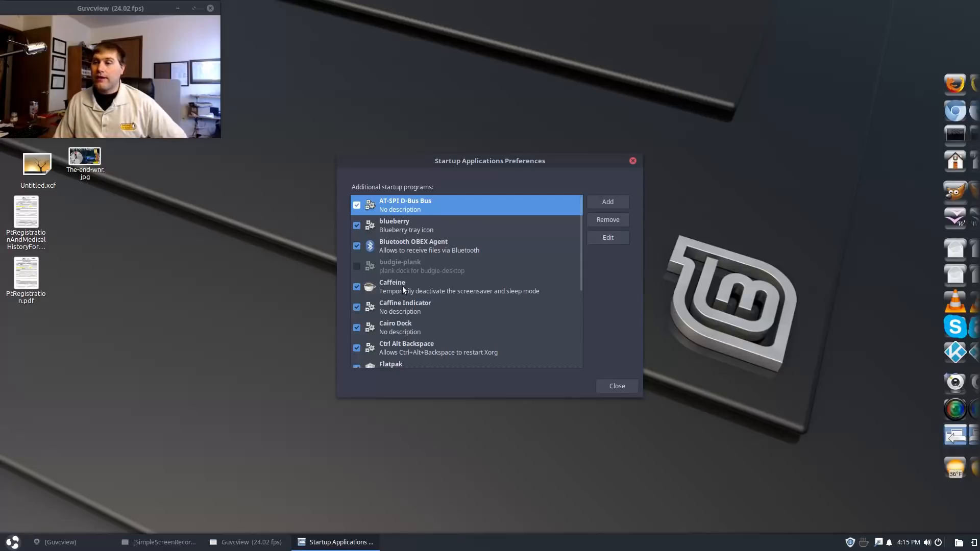
mouse_move(453, 313)
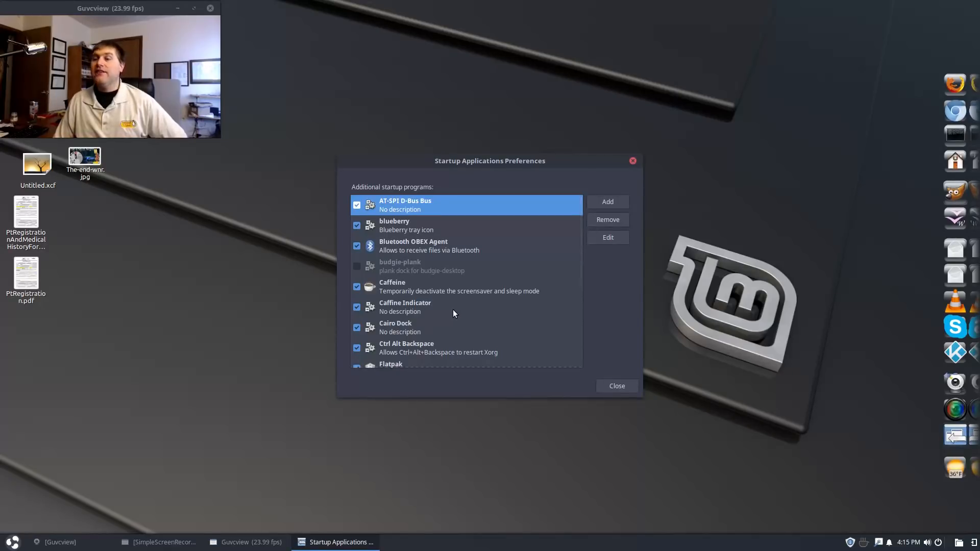
mouse_move(529, 311)
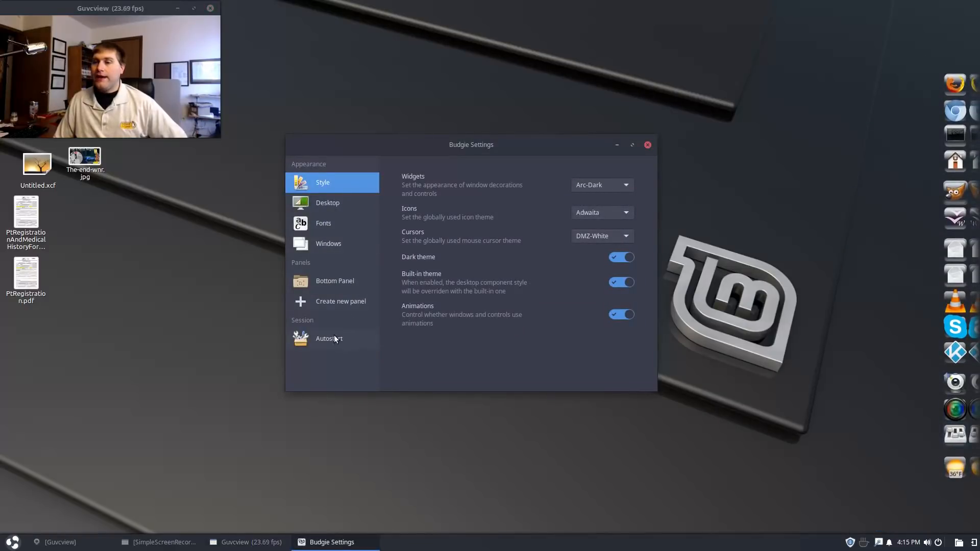
View the Autostart section's five apps in Budgie Settings, then close the window
click(329, 338)
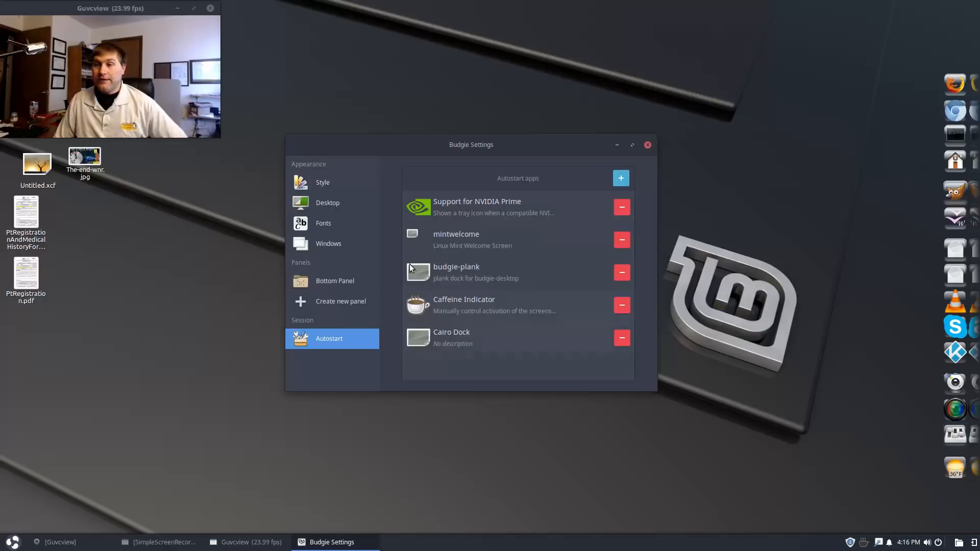
mouse_move(777, 412)
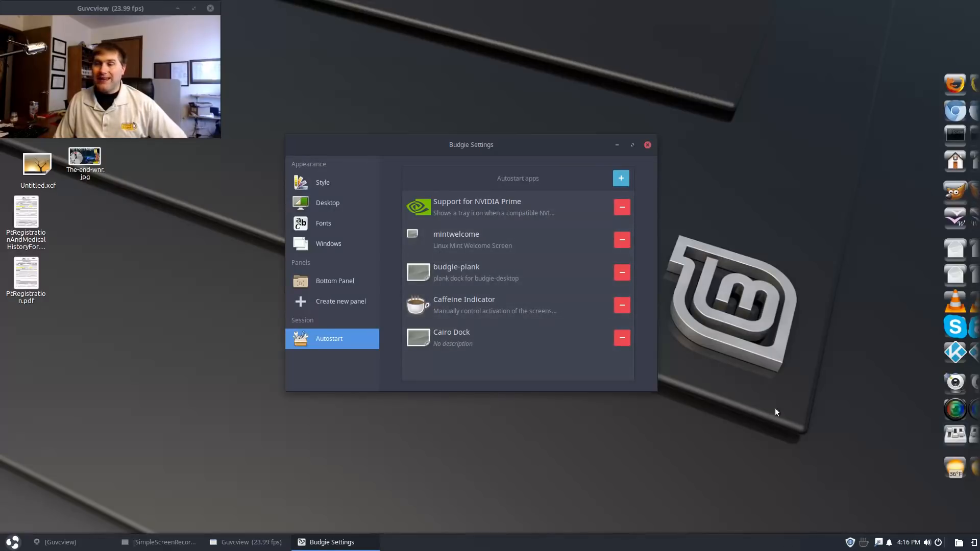
click(648, 144)
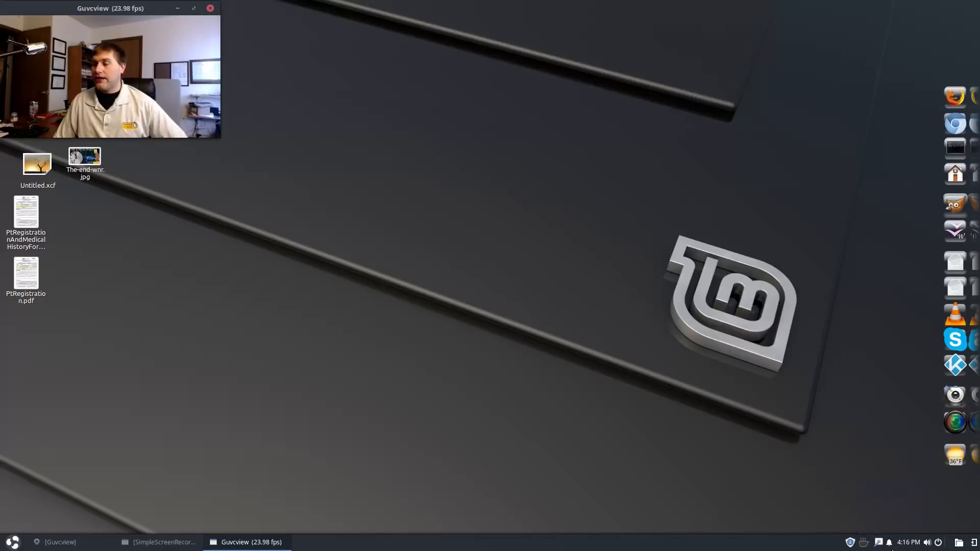
mouse_move(552, 401)
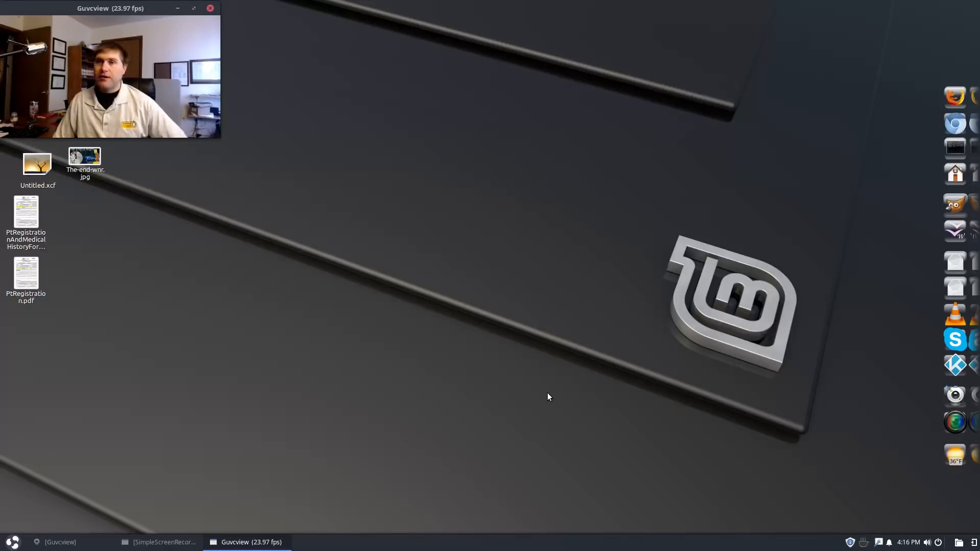
mouse_move(501, 250)
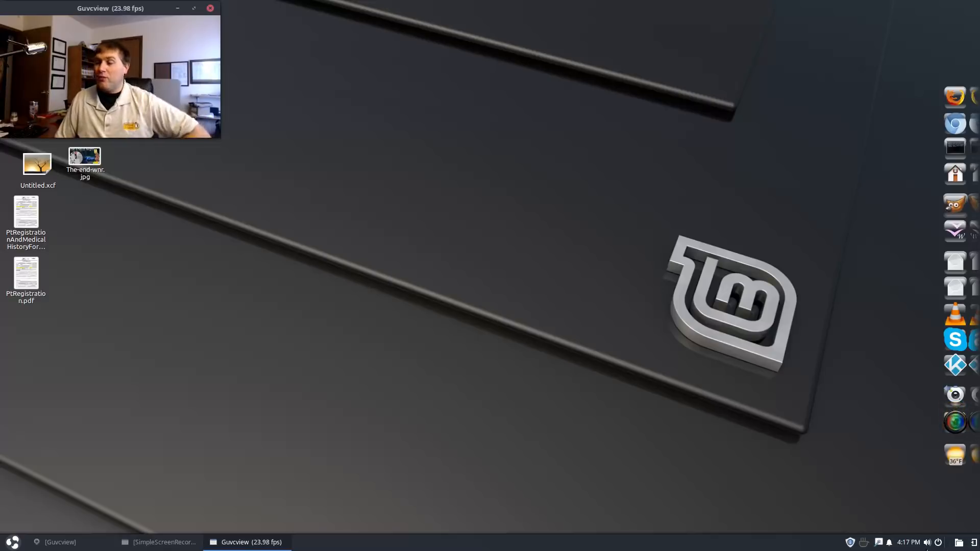
mouse_move(498, 469)
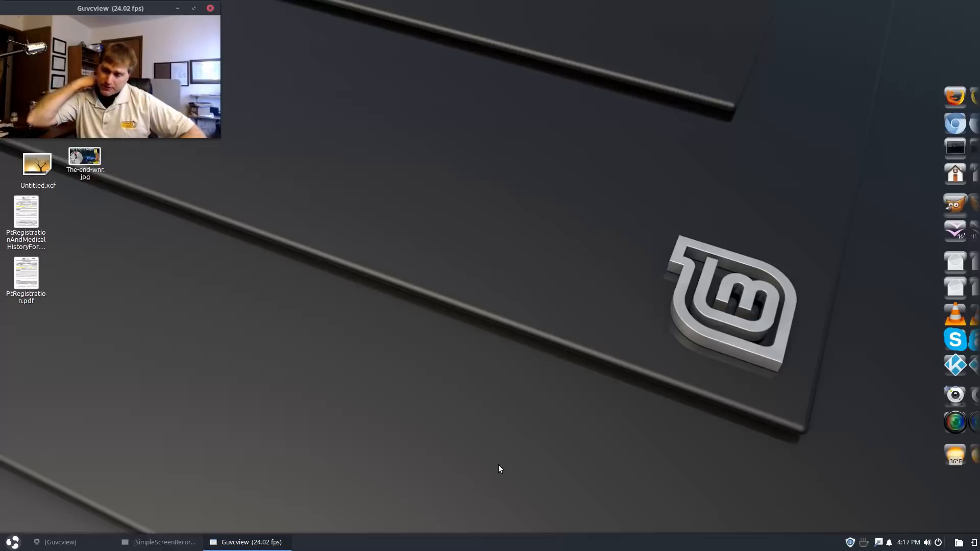
mouse_move(341, 458)
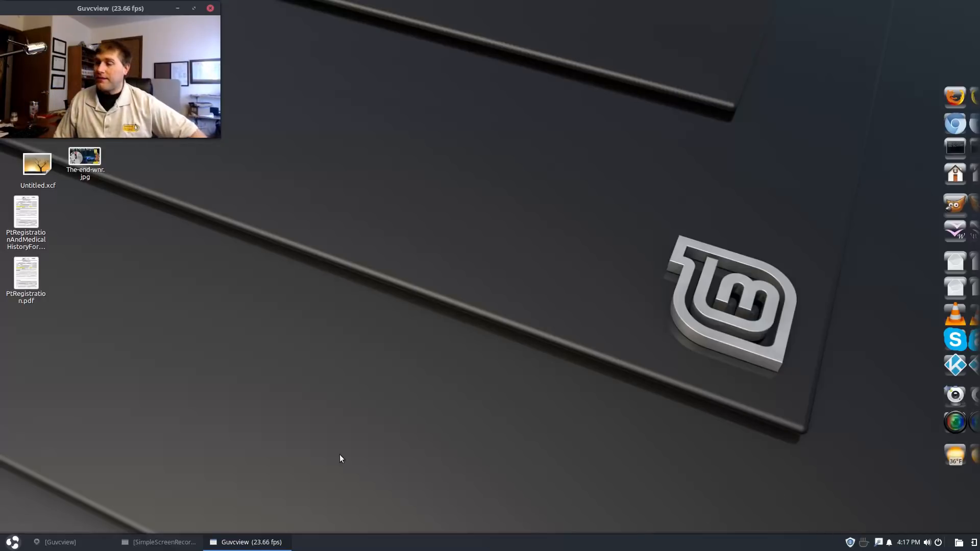
mouse_move(955, 207)
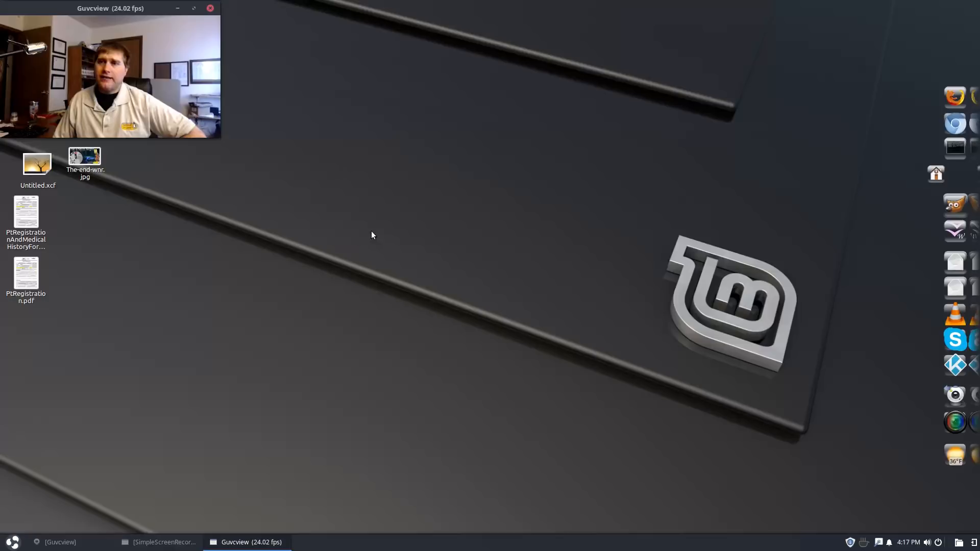
Browse from the home folder into Music and select the Tchaikovsky Classical Treasures folder
click(955, 173)
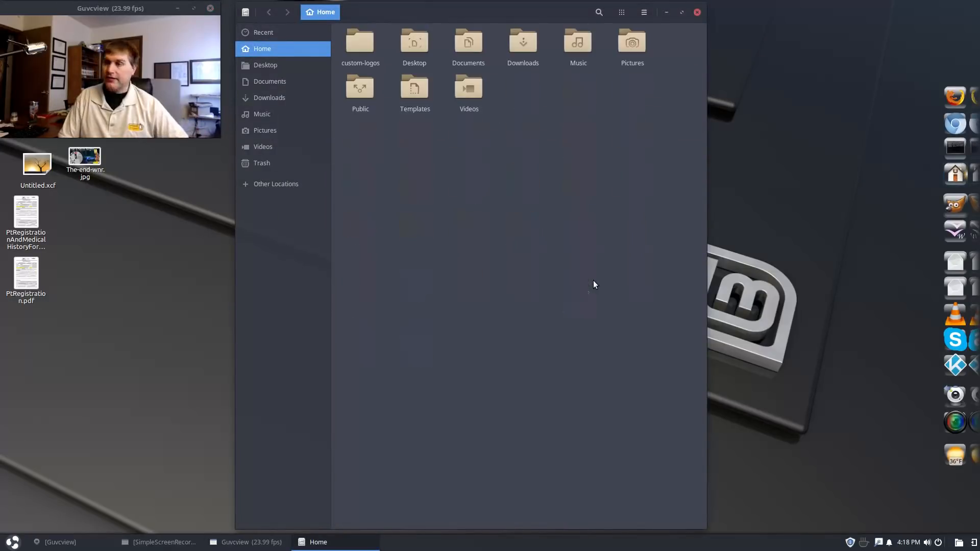
mouse_move(496, 116)
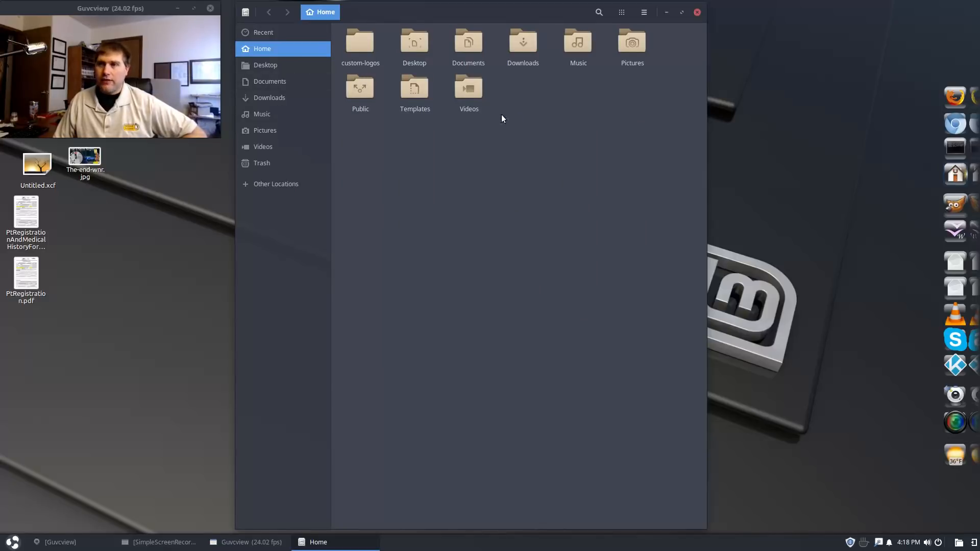
mouse_move(405, 73)
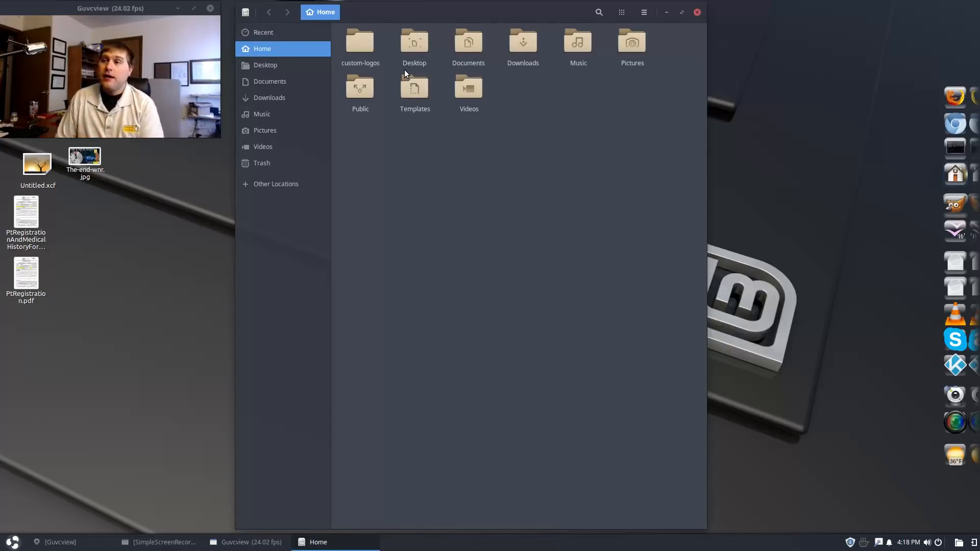
click(262, 113)
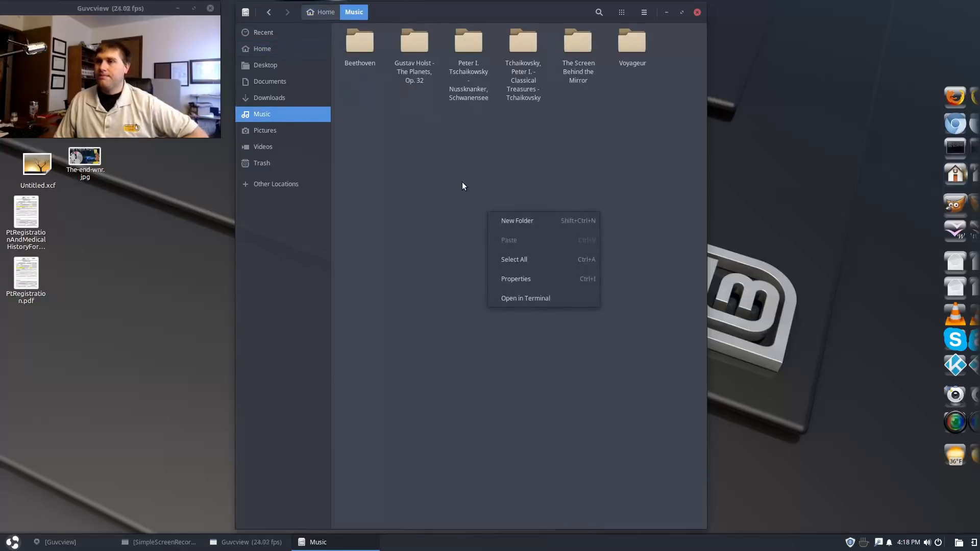
click(577, 56)
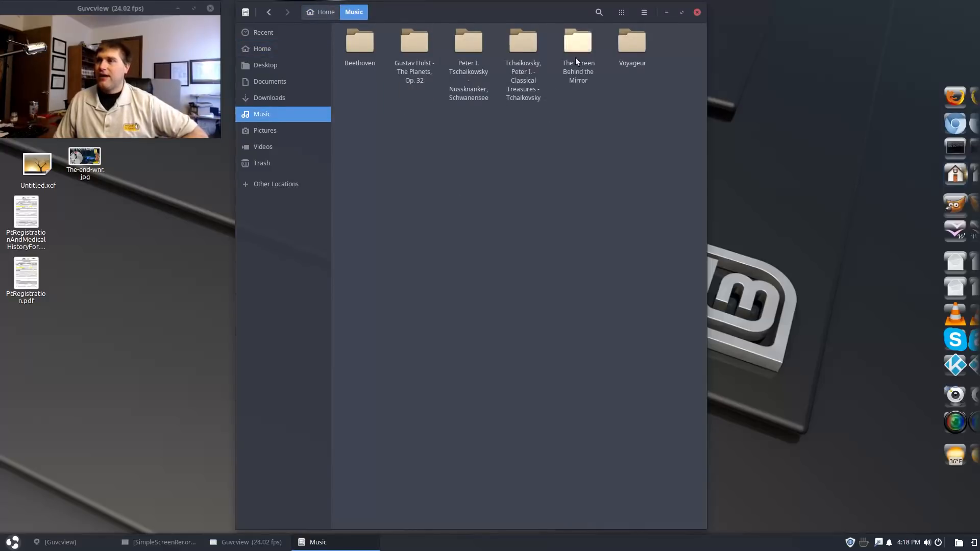
click(523, 42)
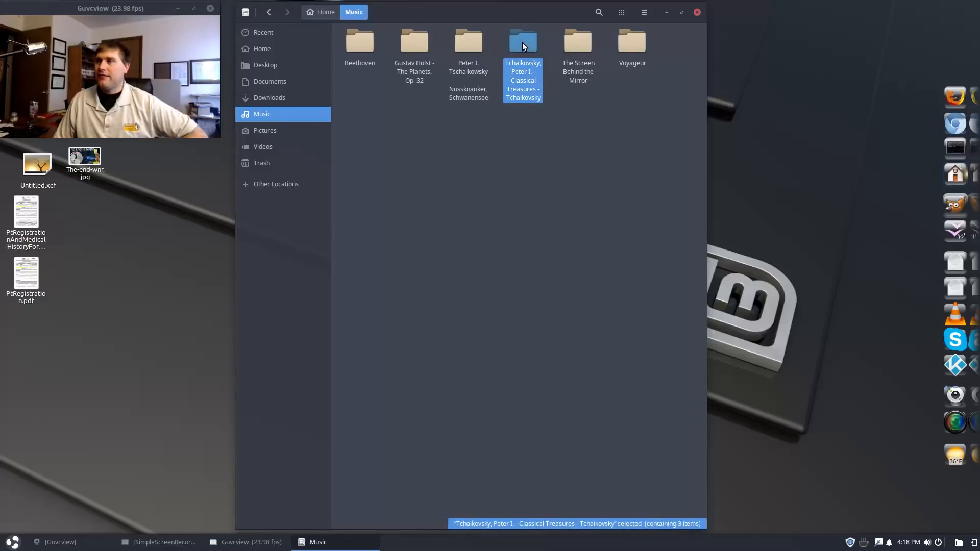
mouse_move(202, 255)
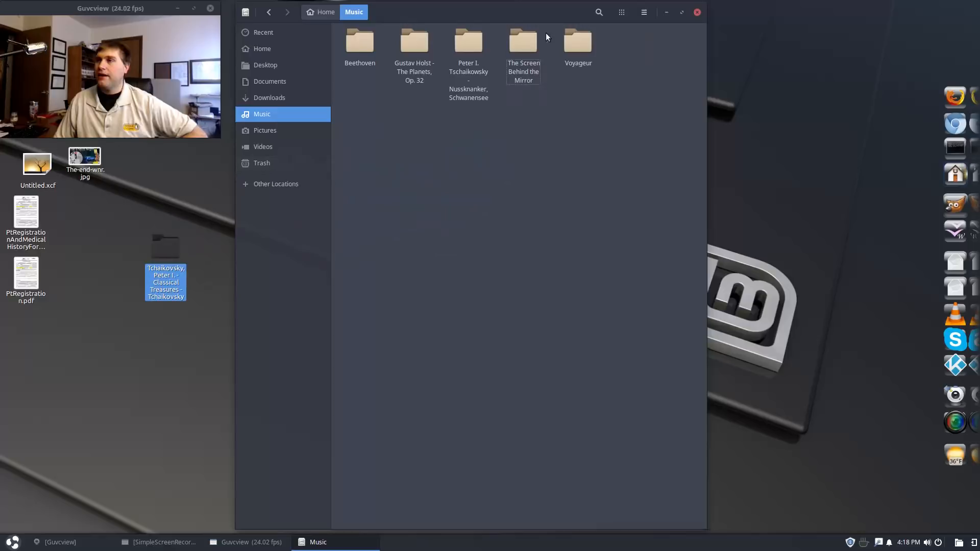
mouse_move(176, 244)
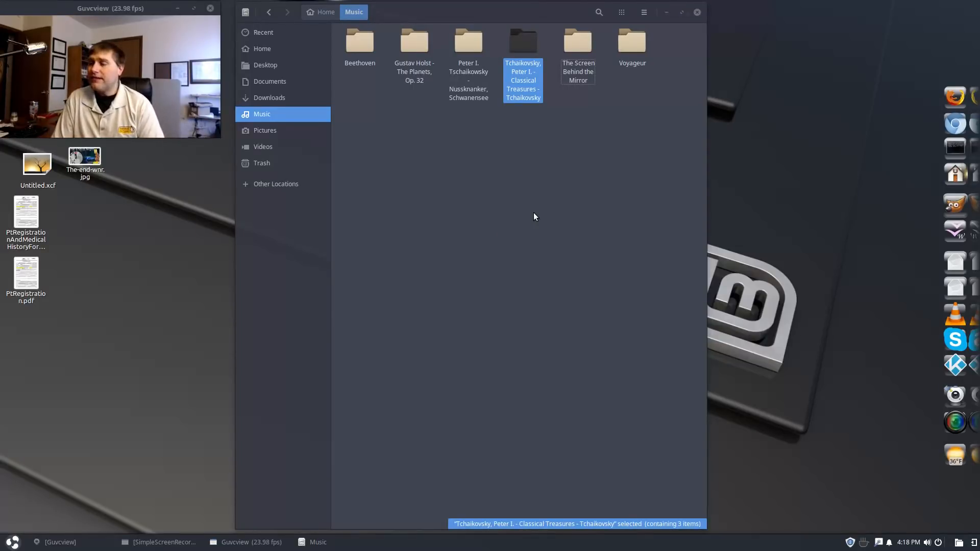
mouse_move(217, 486)
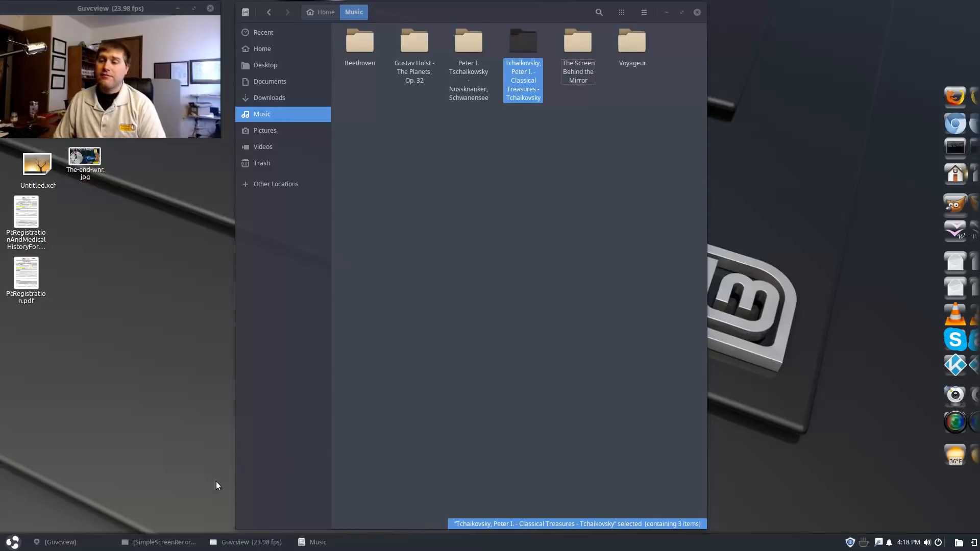
Close the Music folder window, returning to the desktop and webcam preview
click(159, 542)
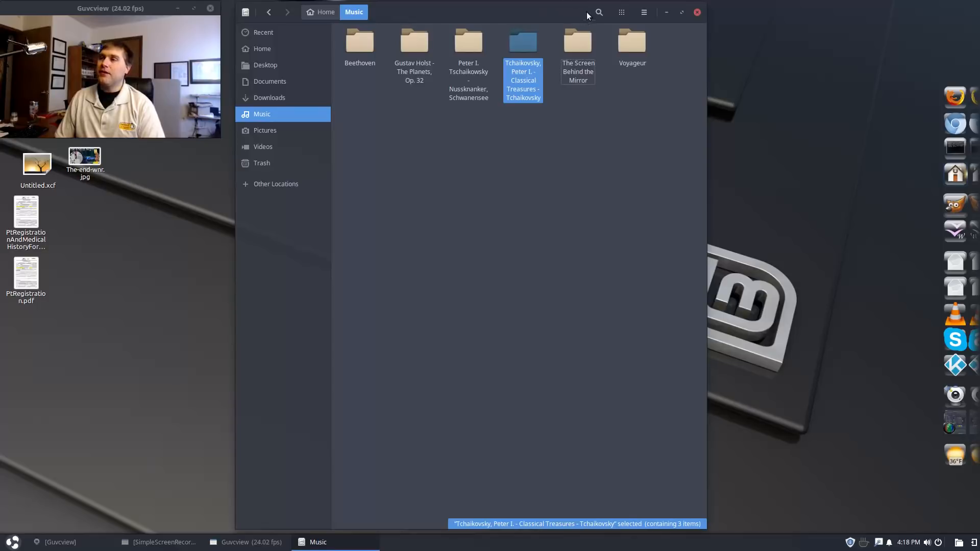
mouse_move(605, 169)
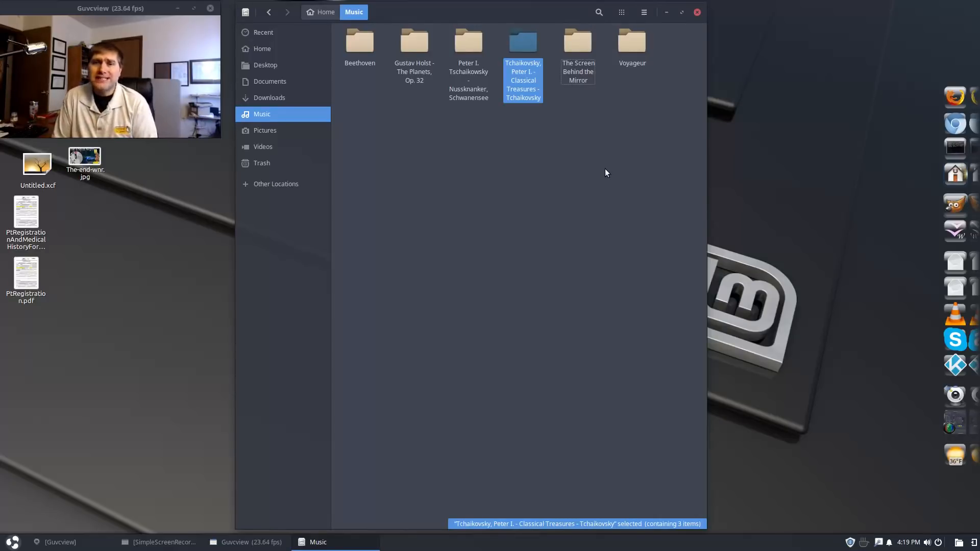
mouse_move(512, 62)
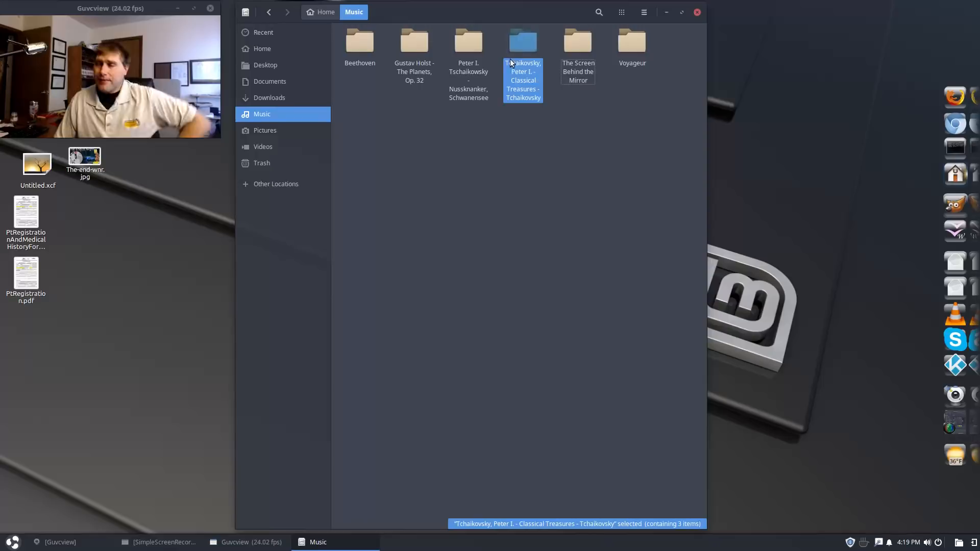
mouse_move(493, 144)
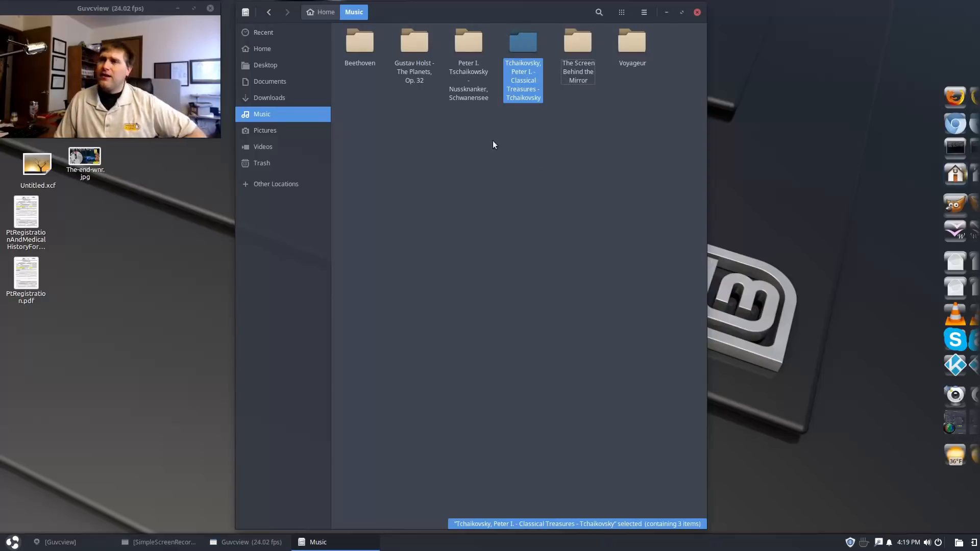
mouse_move(504, 190)
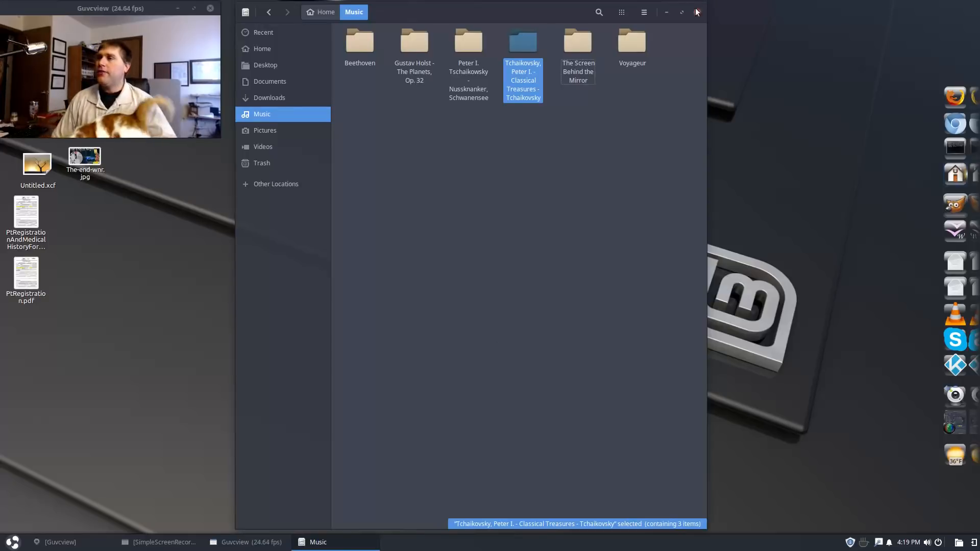
click(696, 12)
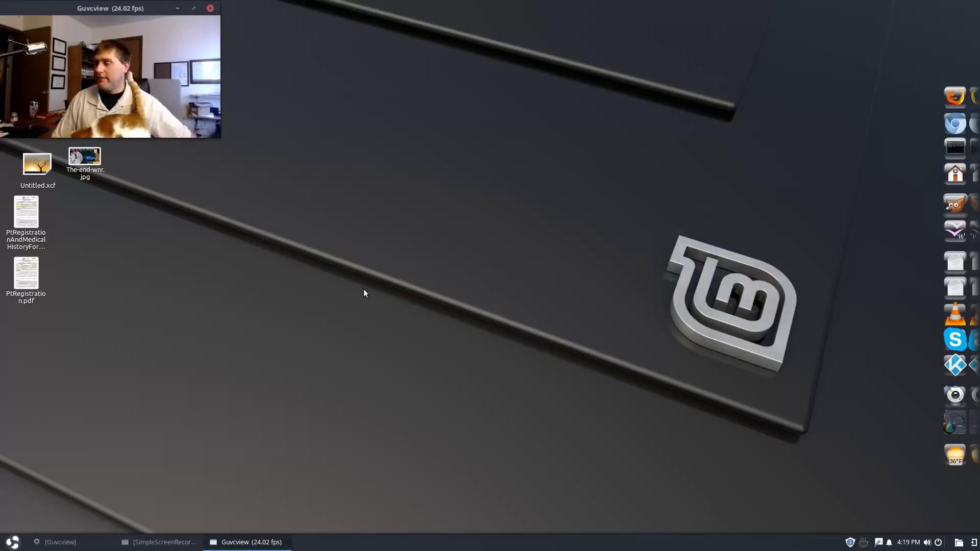
mouse_move(842, 341)
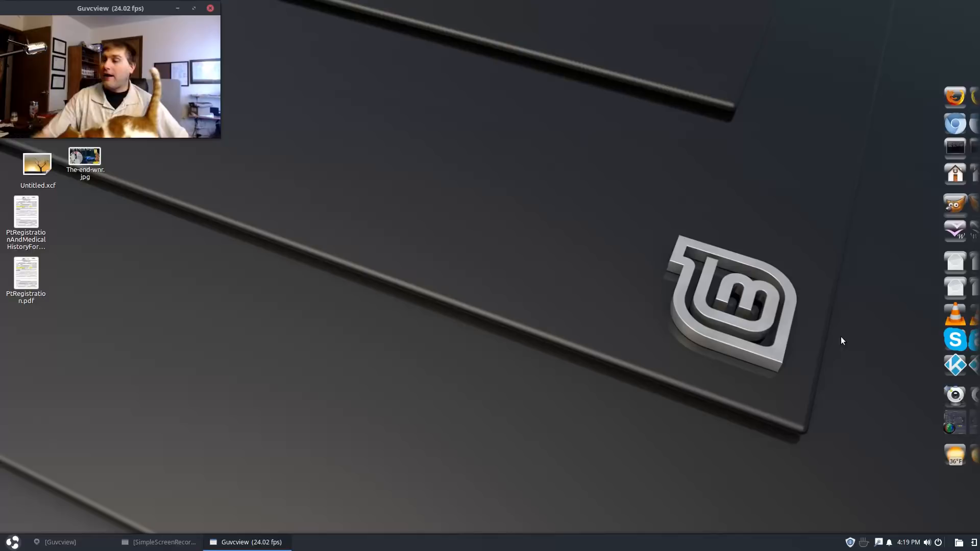
mouse_move(946, 400)
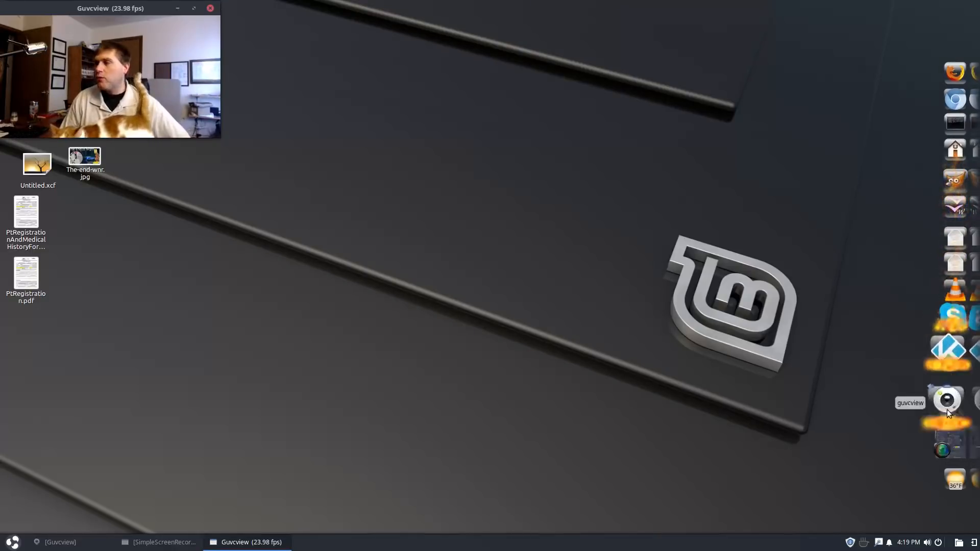
mouse_move(949, 336)
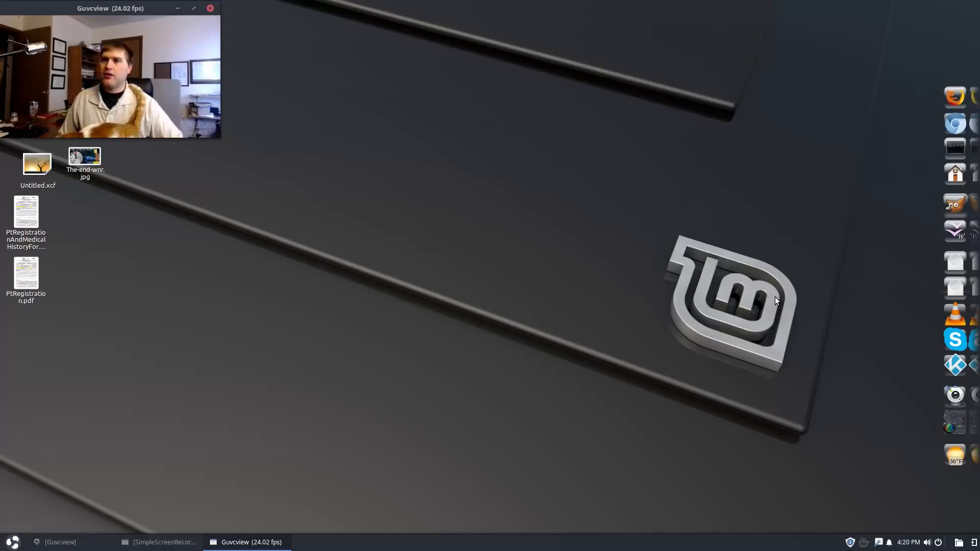
mouse_move(778, 26)
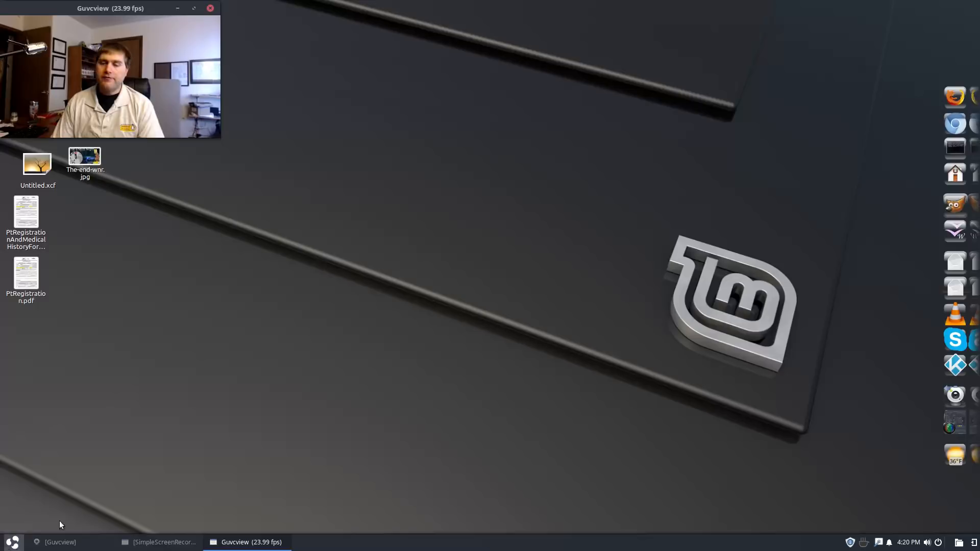
mouse_move(190, 388)
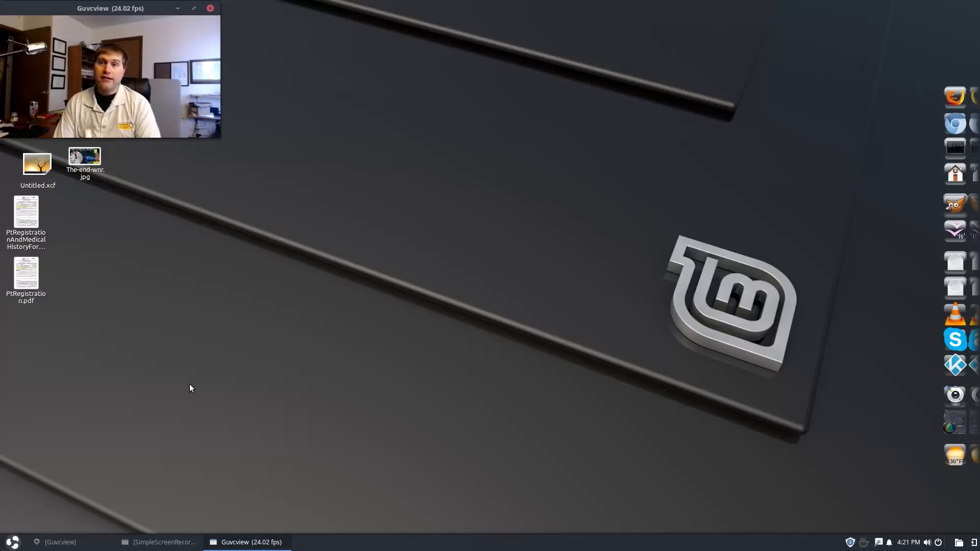
mouse_move(534, 309)
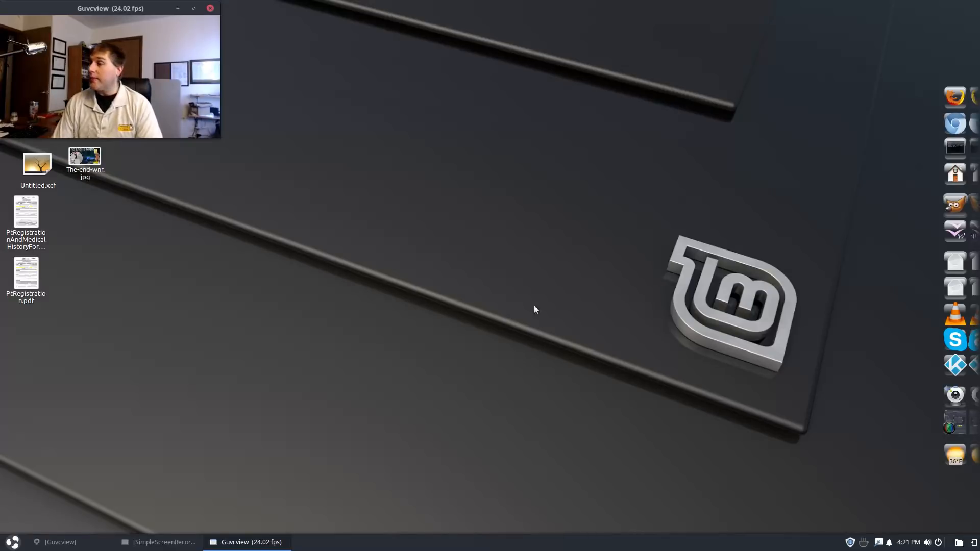
mouse_move(948, 281)
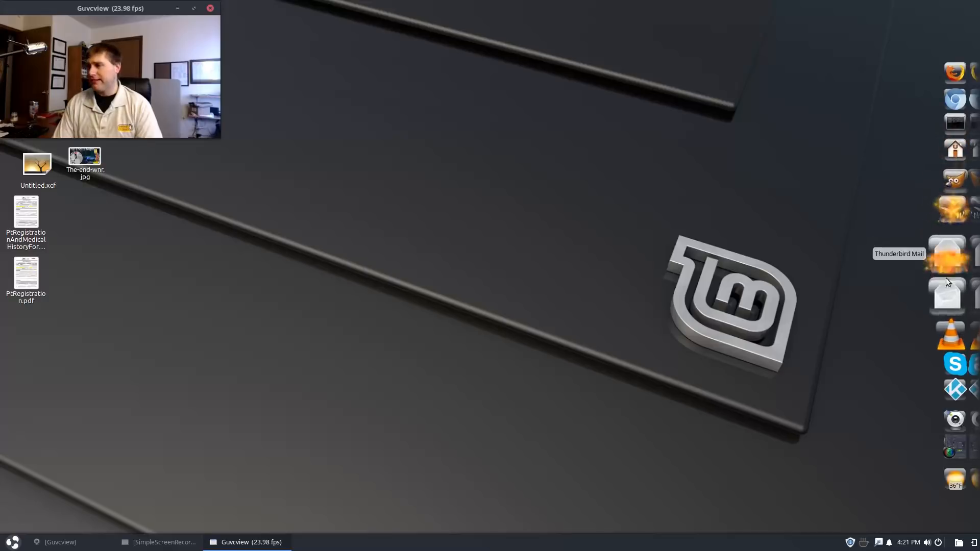
mouse_move(822, 295)
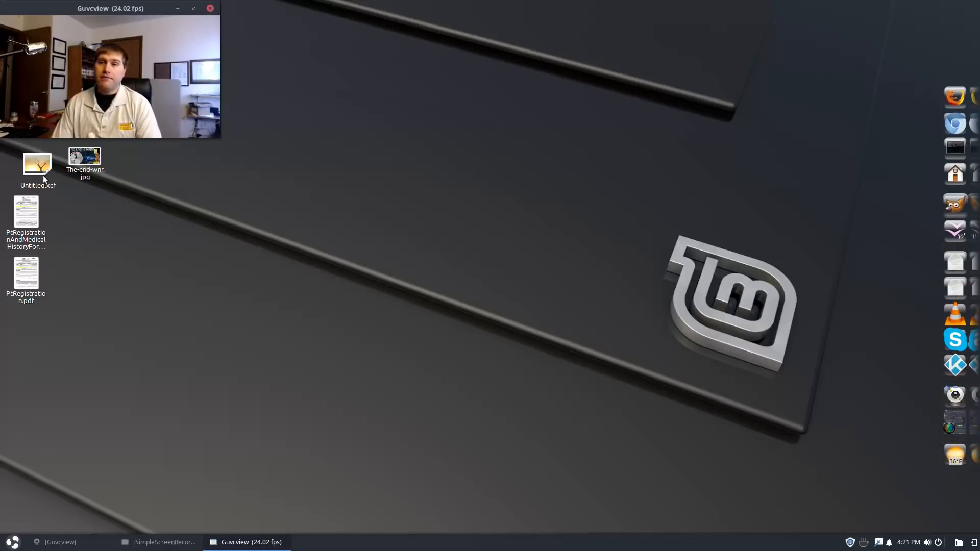
click(36, 164)
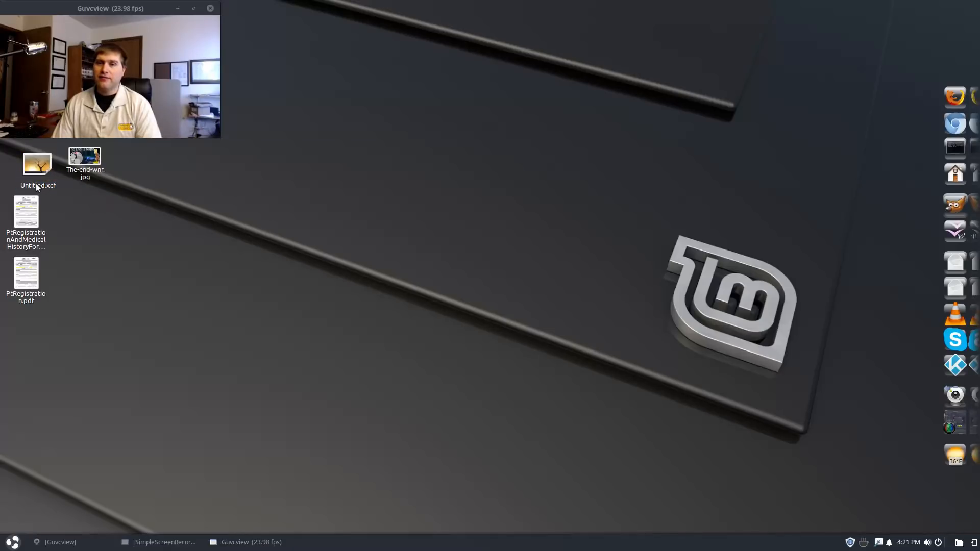
click(84, 162)
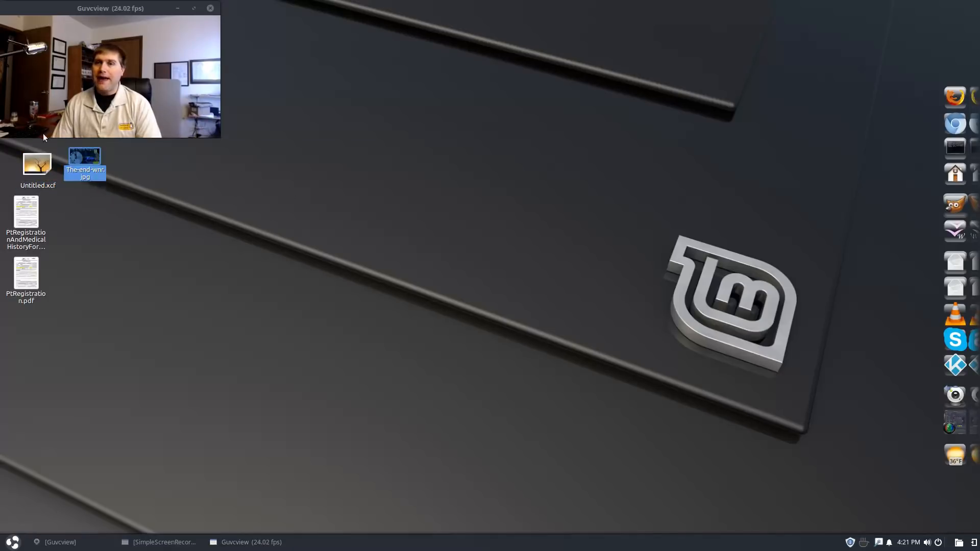
click(36, 163)
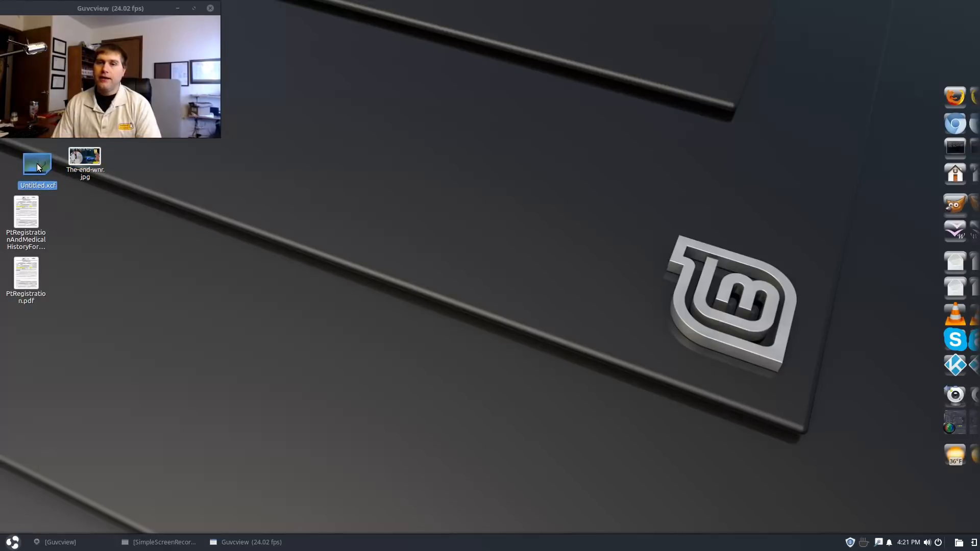
double_click(36, 164)
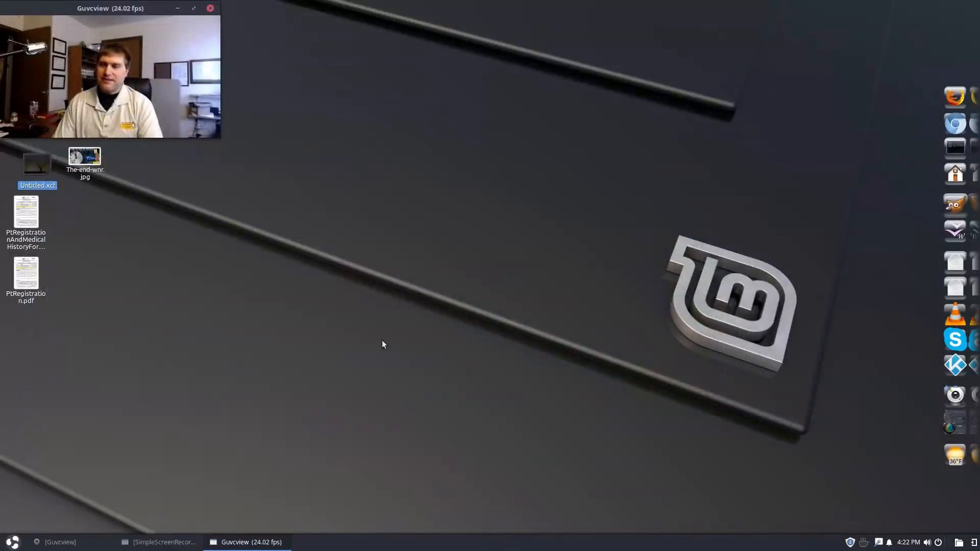
mouse_move(426, 304)
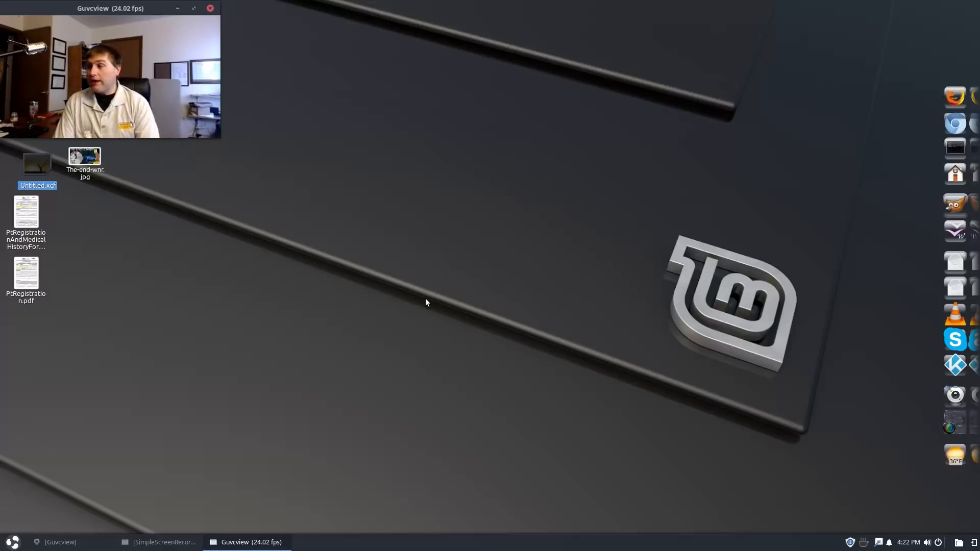
mouse_move(955, 312)
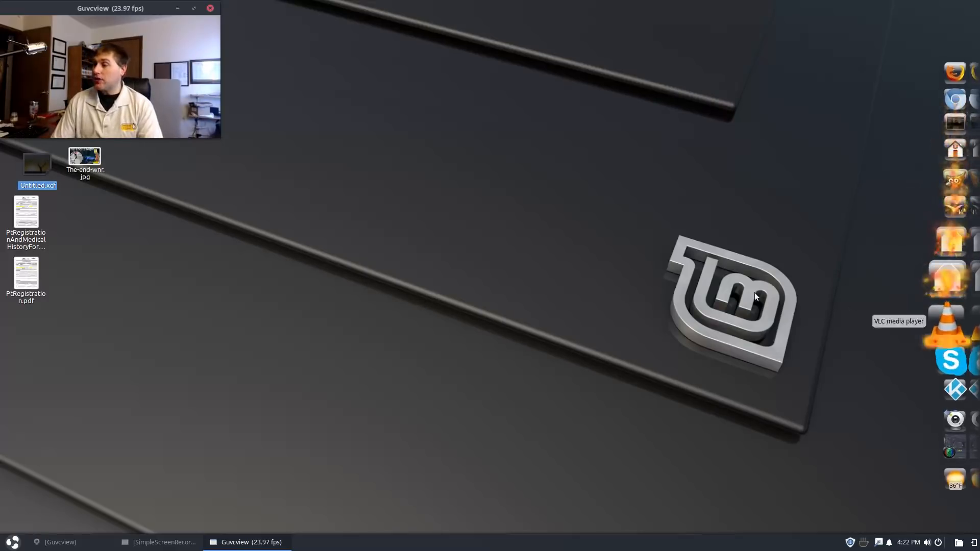
Search the Budgie menu for 'rh' to launch Rhythmbox
click(11, 542)
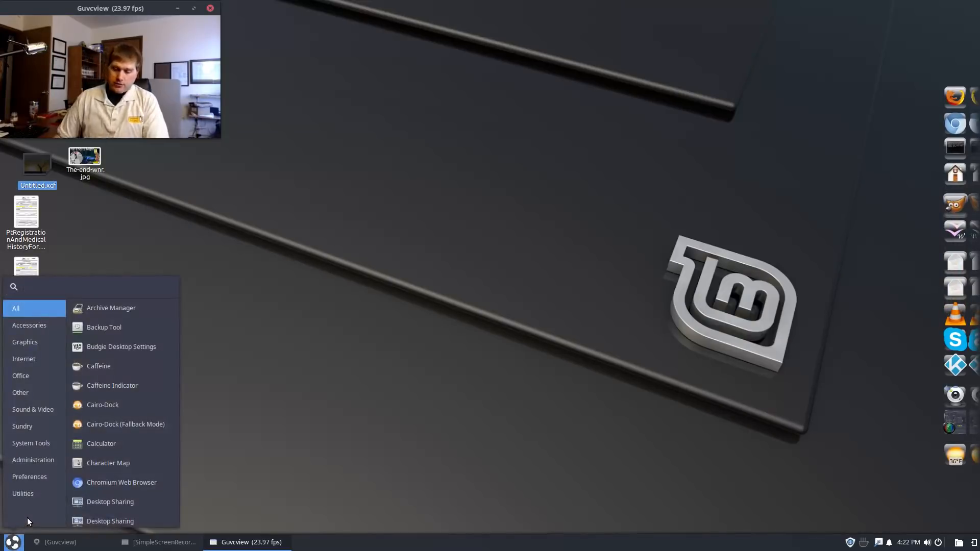
click(94, 287)
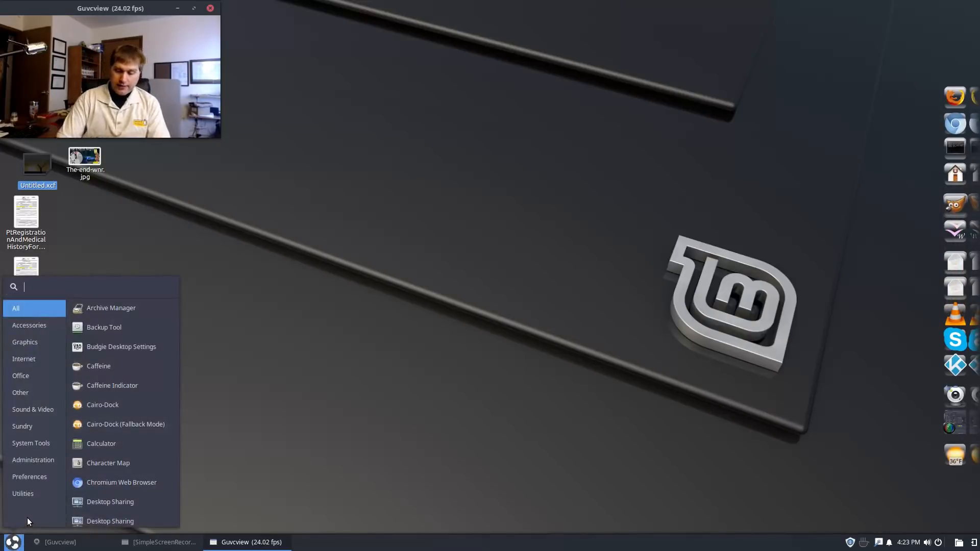
text(rh)
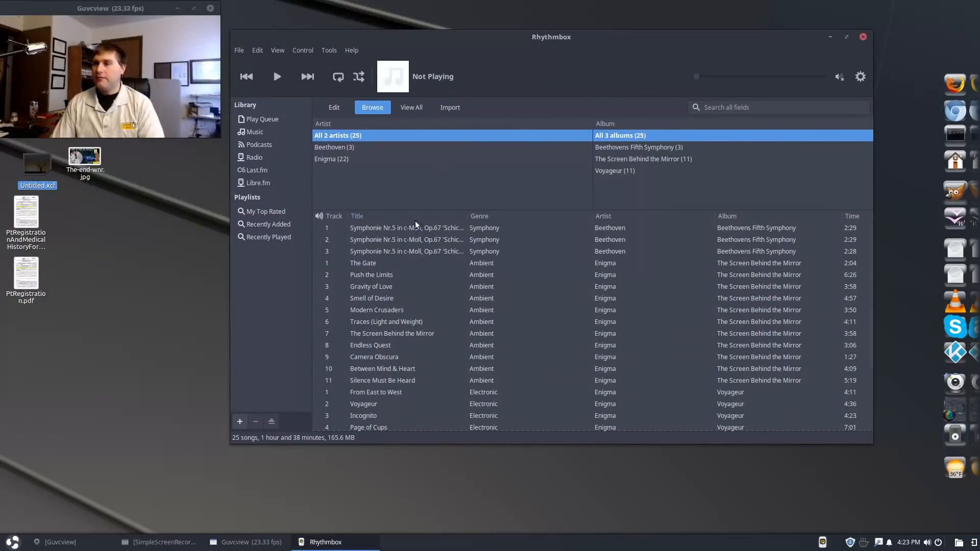
Filter to the Beethovens Fifth Symphony album and play its third track
scroll(down, 3)
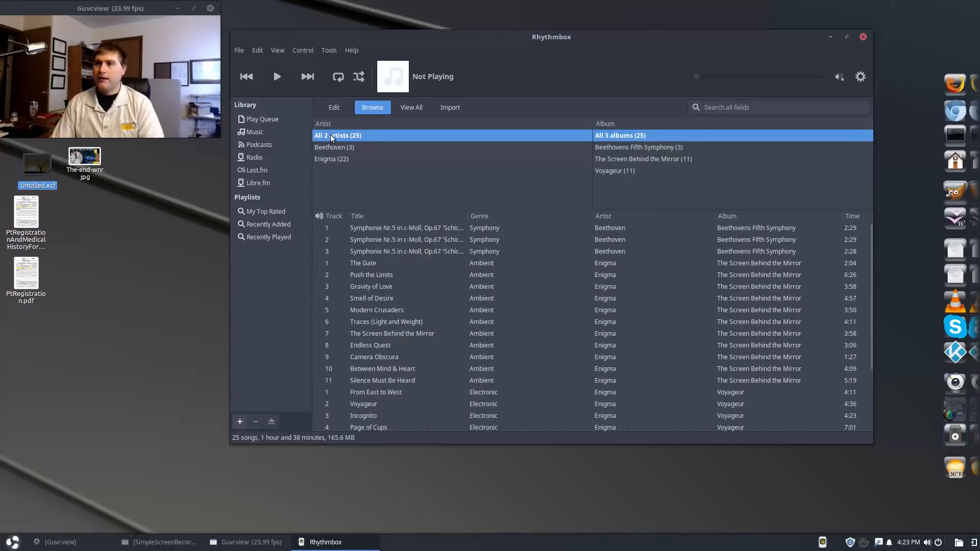
click(331, 159)
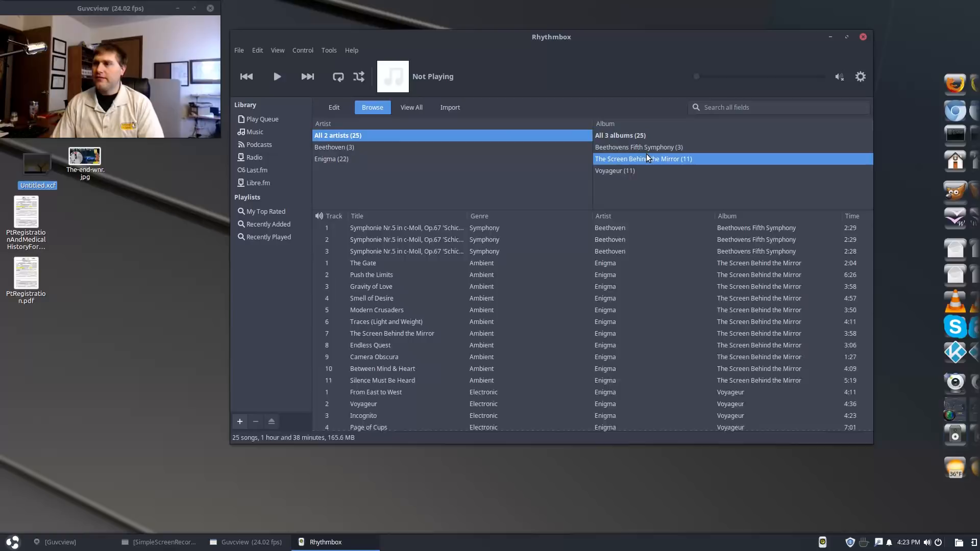
click(638, 147)
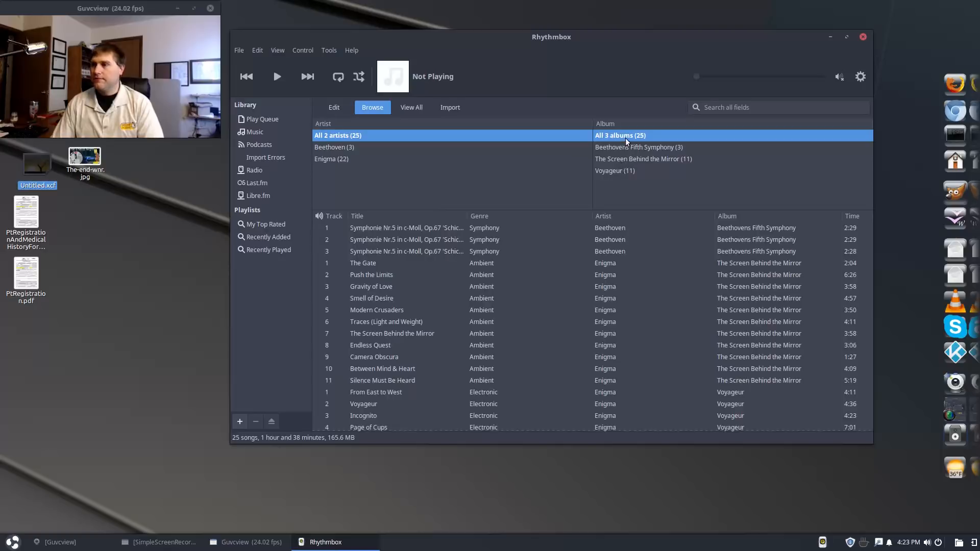
click(639, 147)
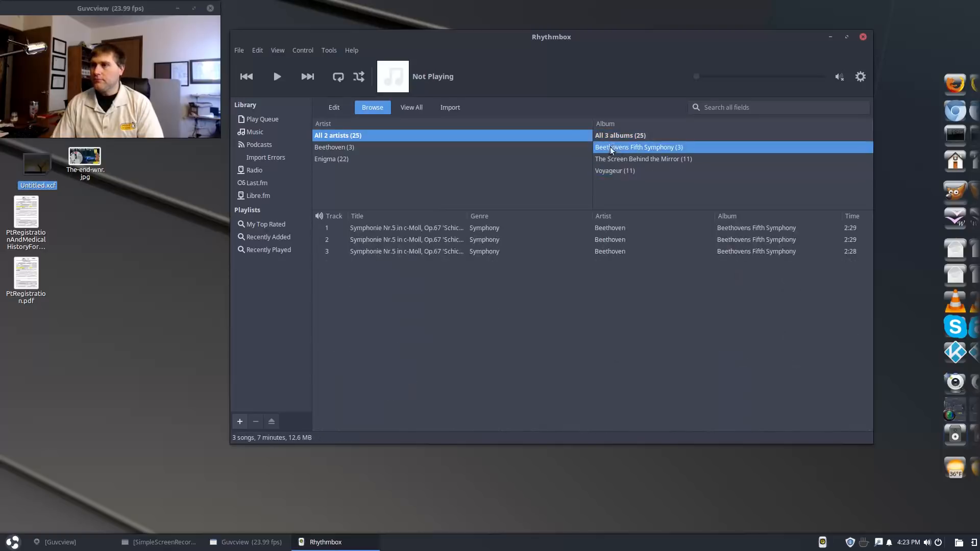
click(406, 251)
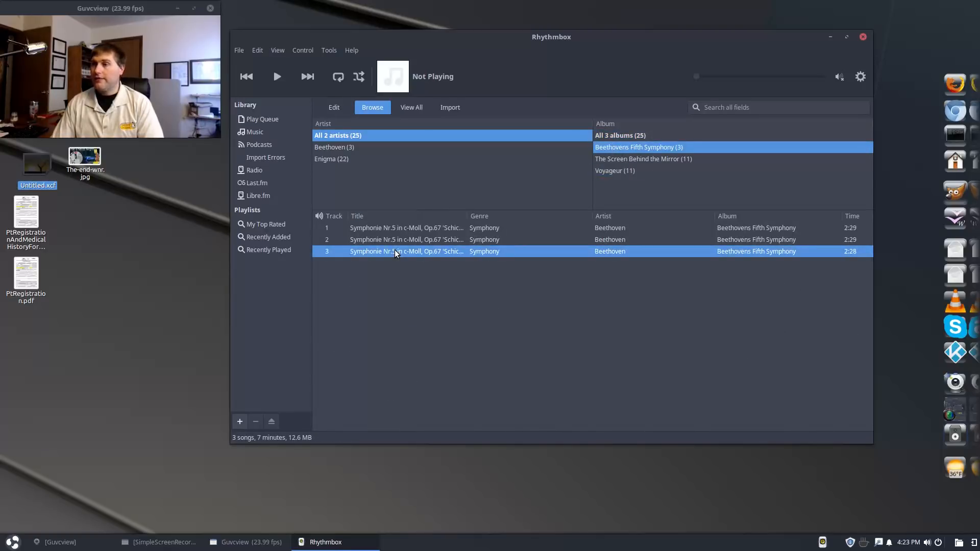
double_click(407, 251)
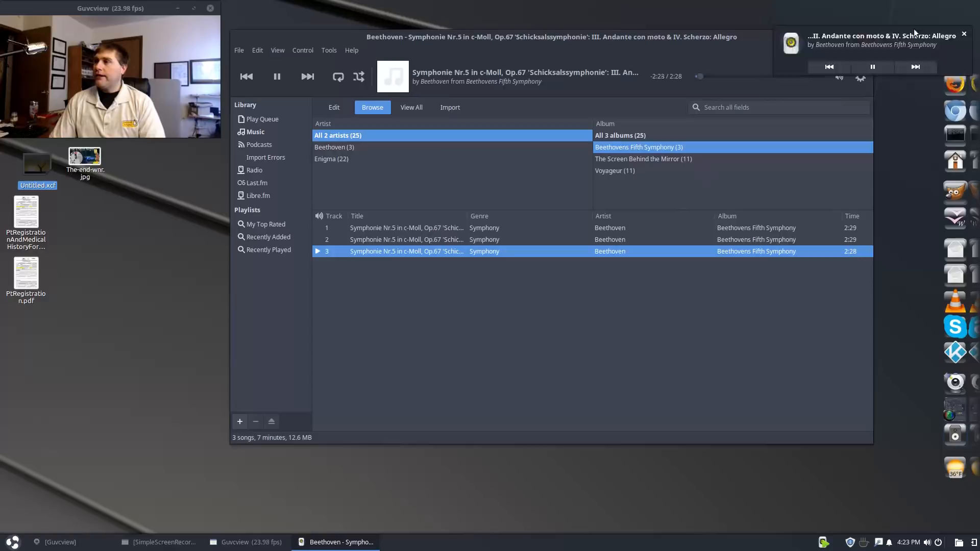
Dismiss the now-playing notification and close the Rhythmbox window
click(965, 33)
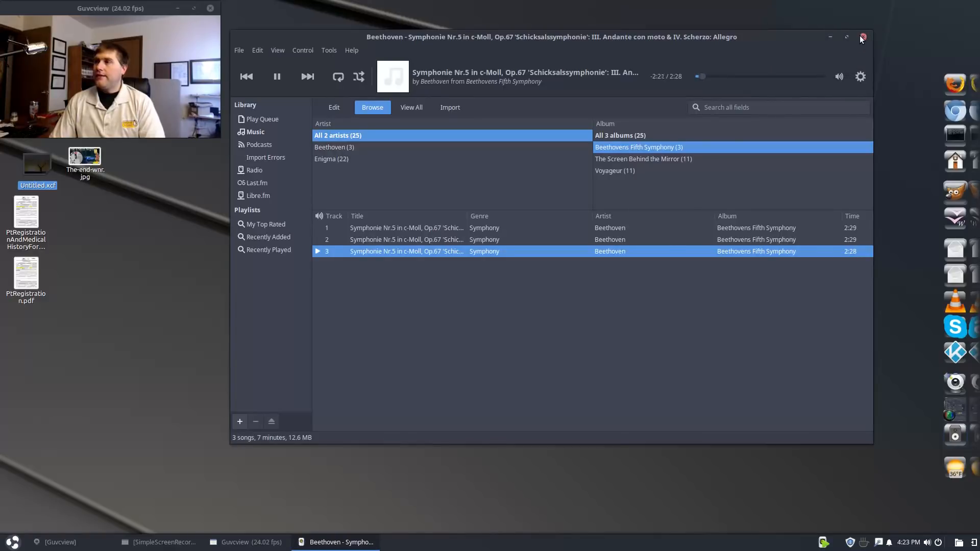
click(863, 37)
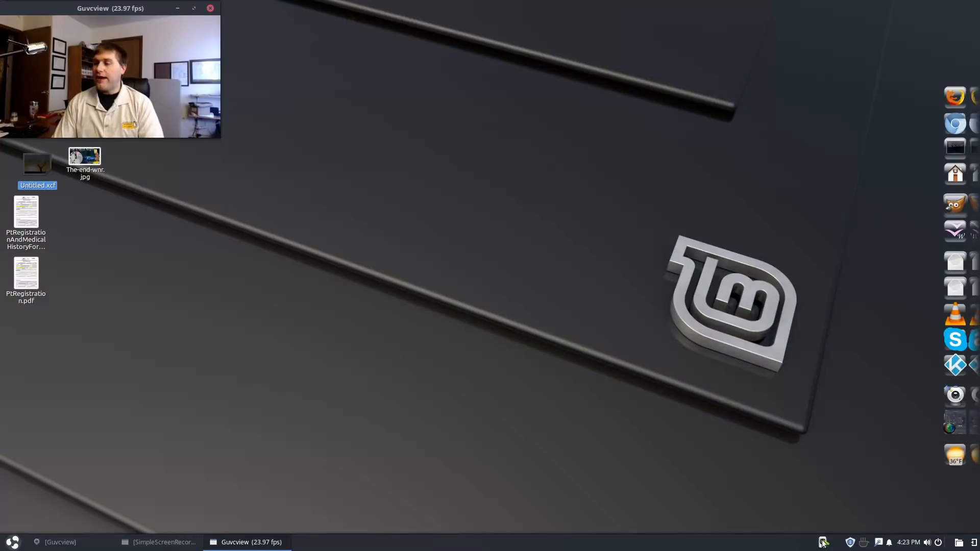
Adjust the Line Out volume from the panel and show the Raven side panel of applets
right_click(823, 542)
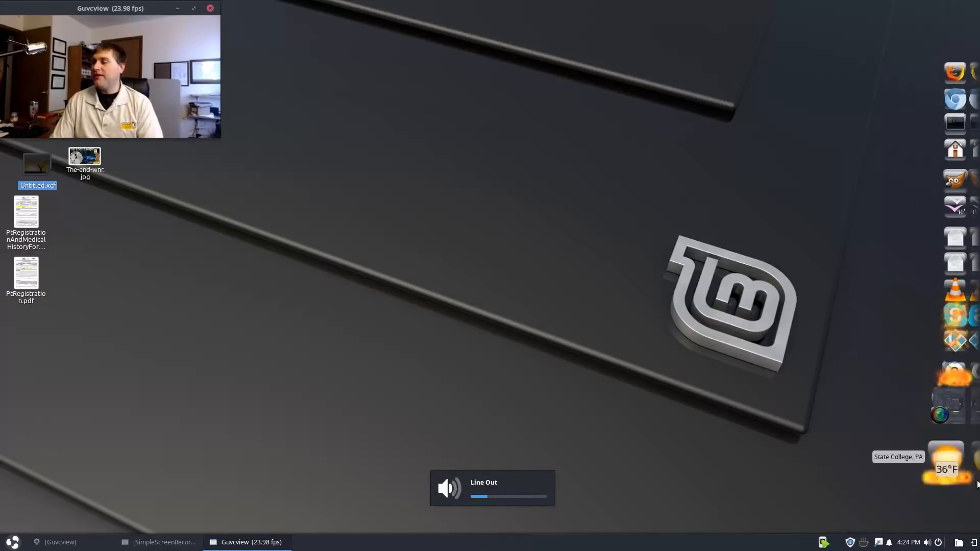
click(907, 543)
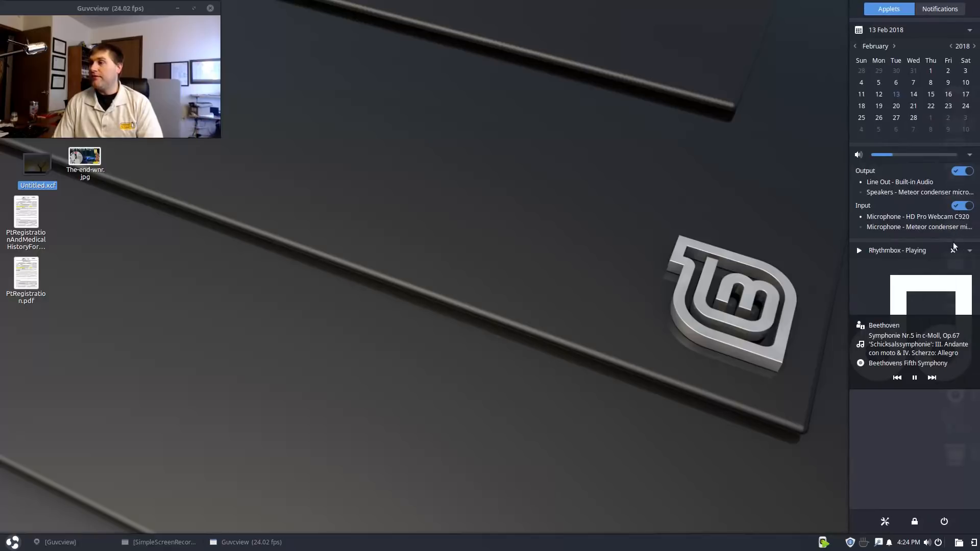
mouse_move(932, 237)
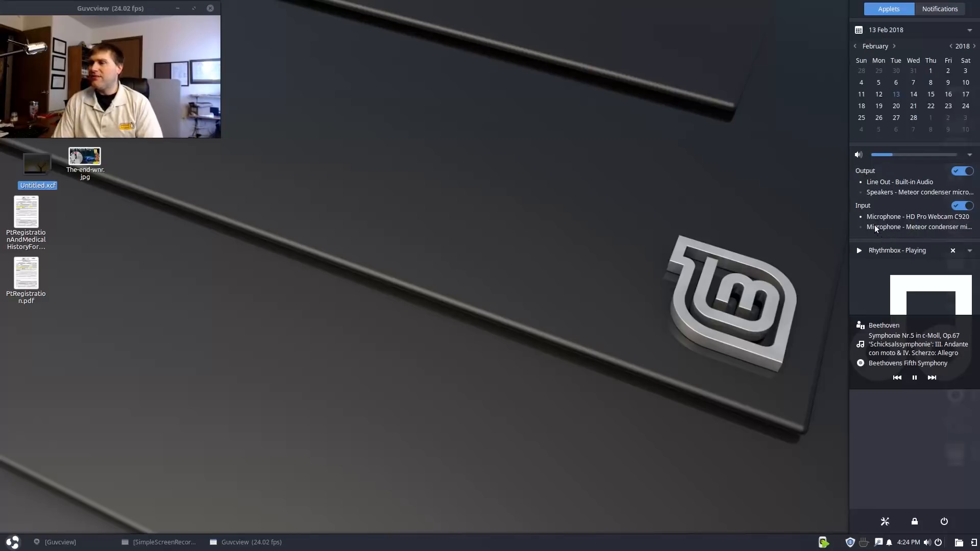
mouse_move(343, 207)
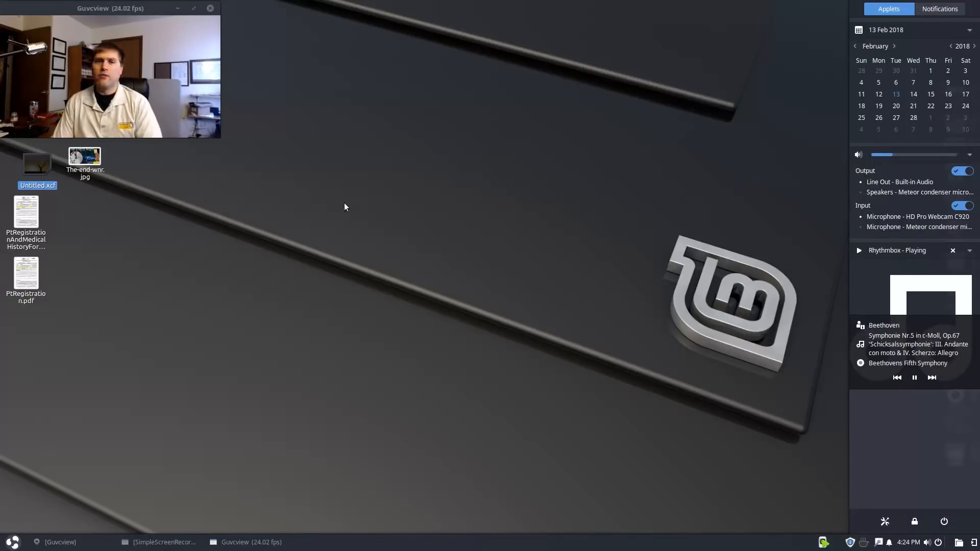
mouse_move(610, 239)
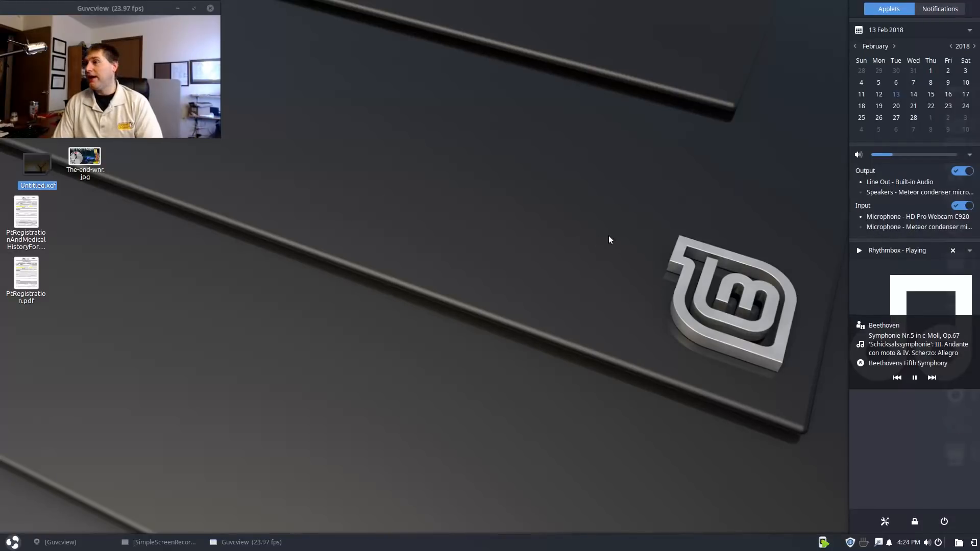
Hide the Raven side panel by clicking the desktop, then bring it back
click(165, 543)
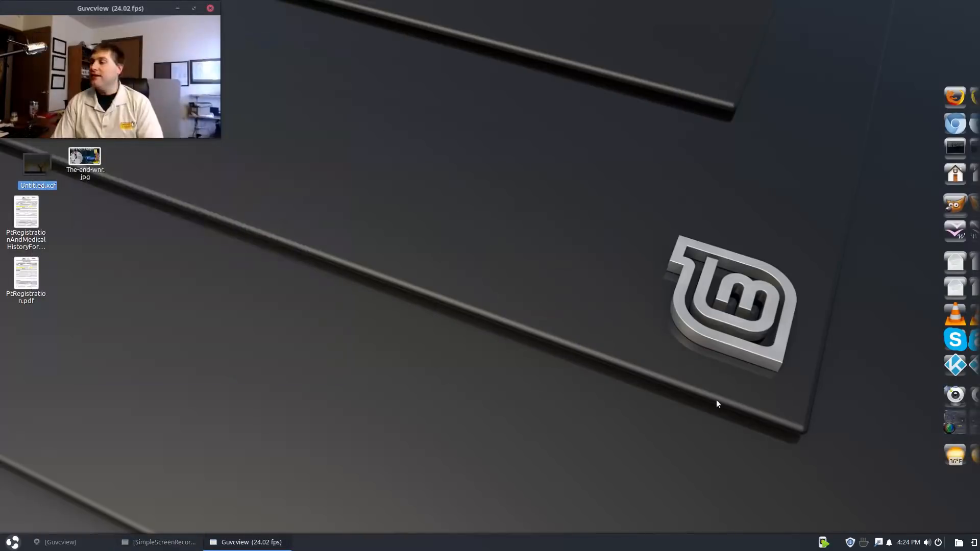
click(905, 542)
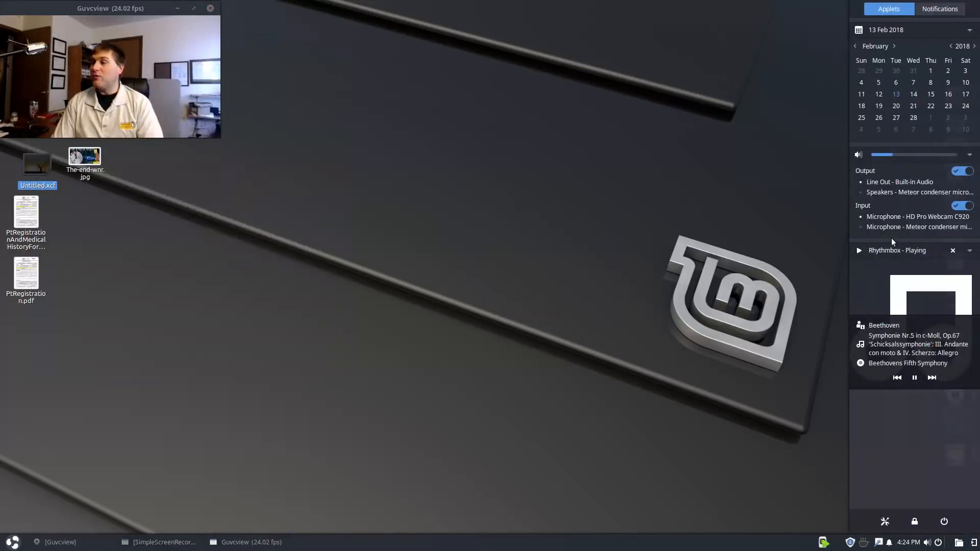
mouse_move(921, 198)
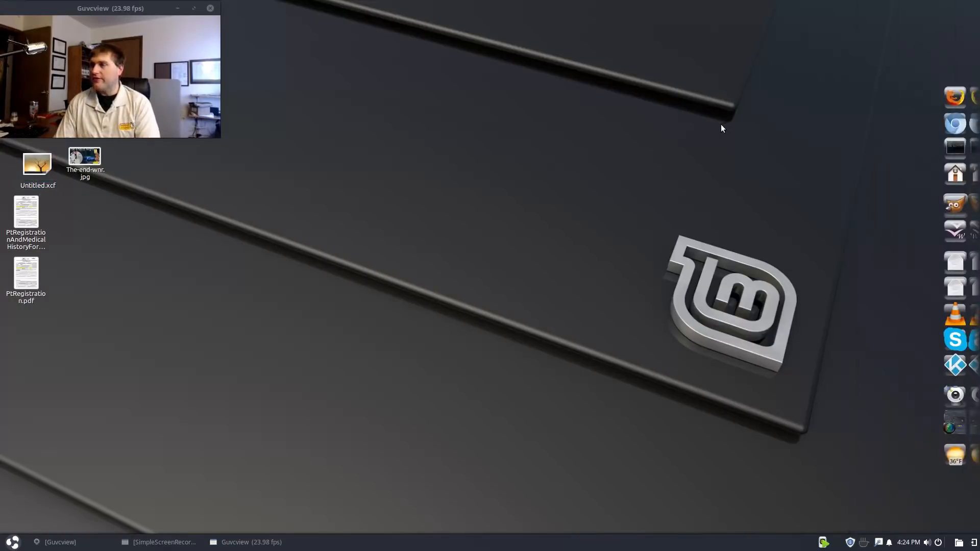
mouse_move(924, 540)
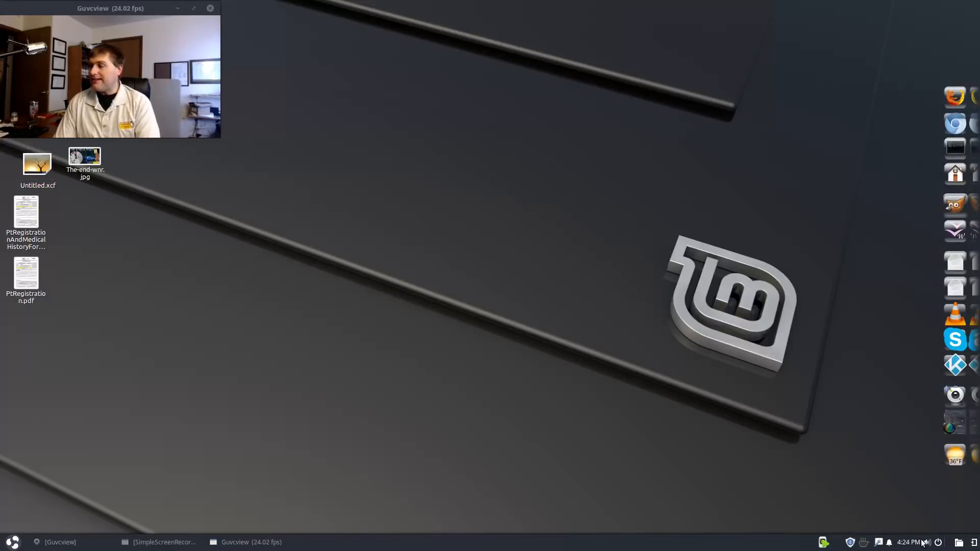
right_click(908, 543)
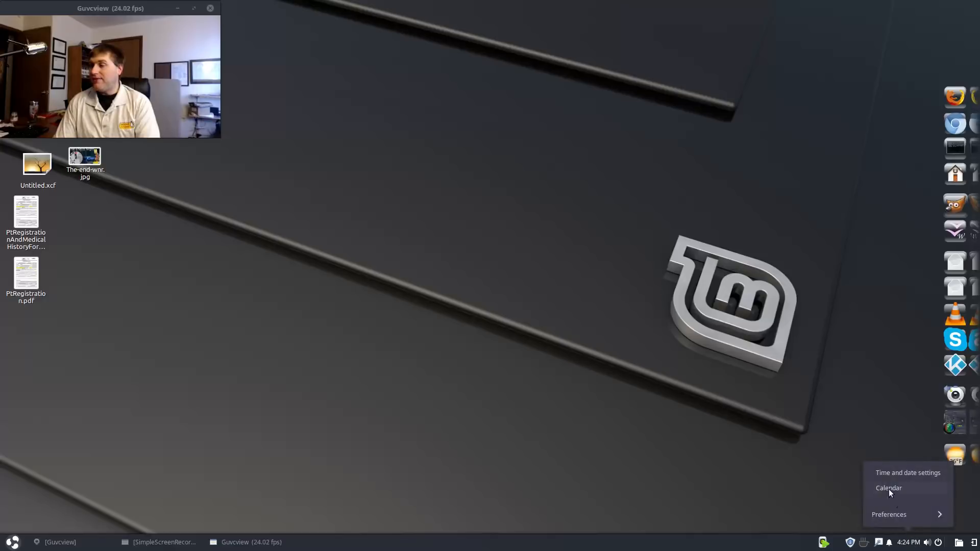
mouse_move(888, 489)
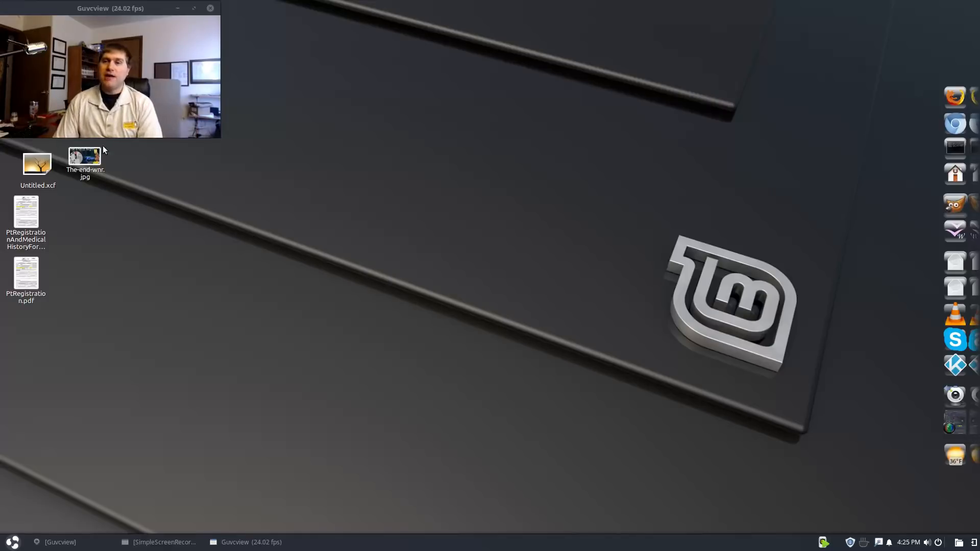
double_click(84, 158)
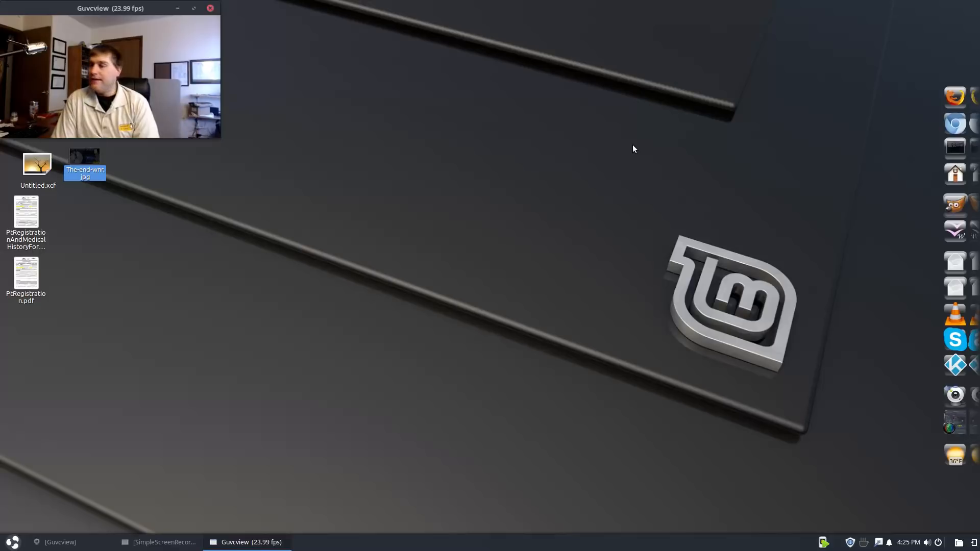
mouse_move(972, 109)
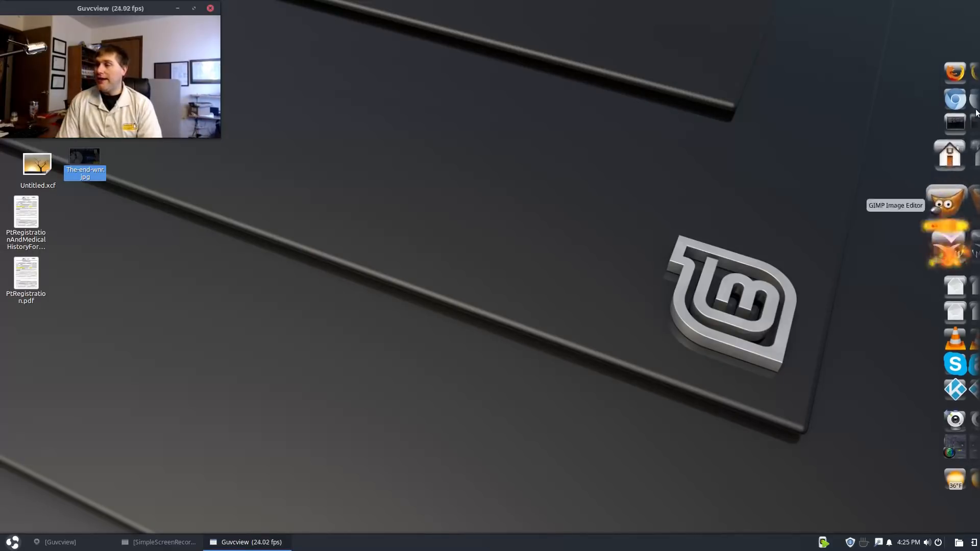
mouse_move(948, 288)
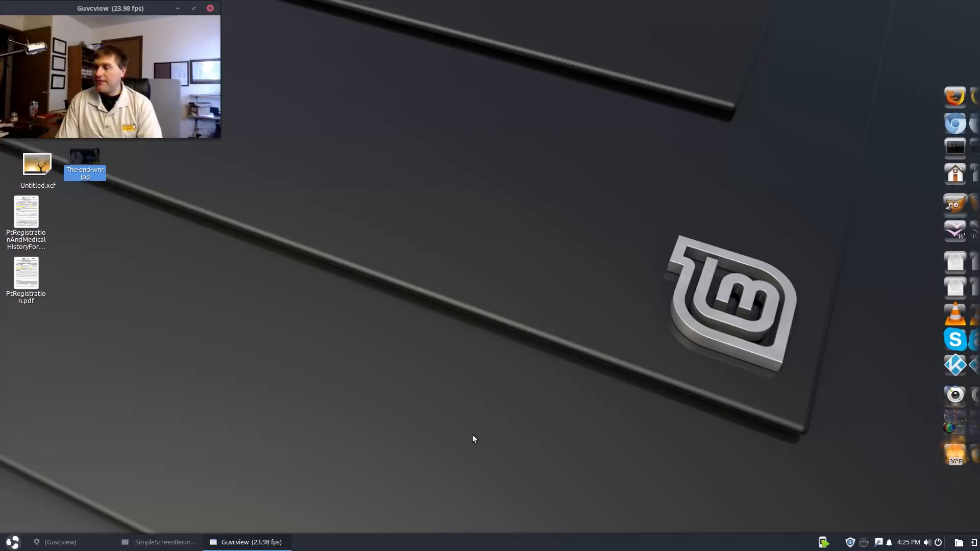
mouse_move(955, 459)
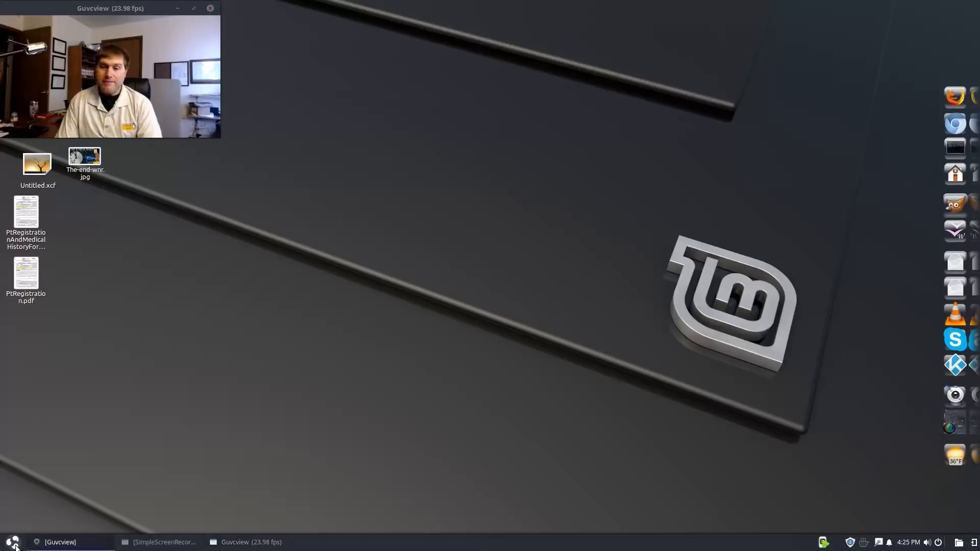
Browse the application menu's Internet category, then the Office category
click(11, 542)
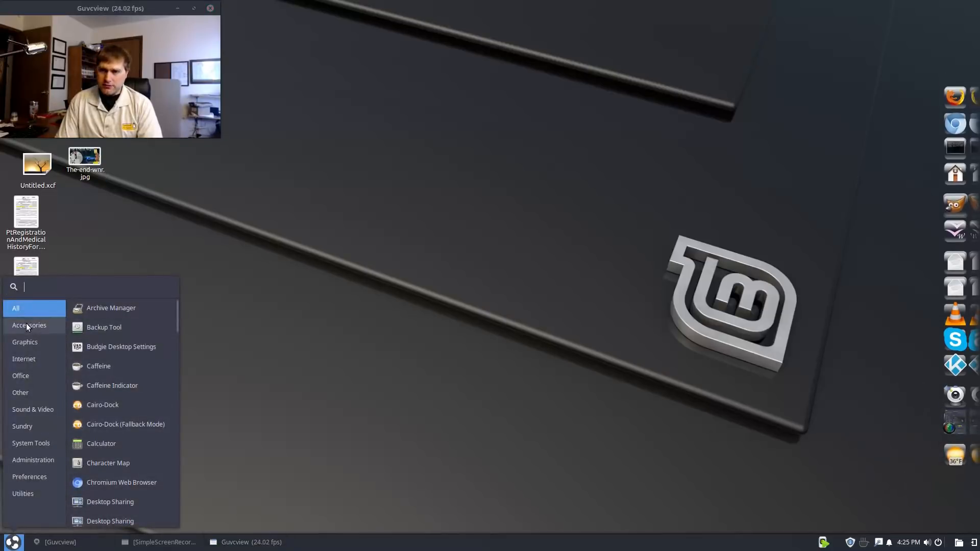
click(23, 359)
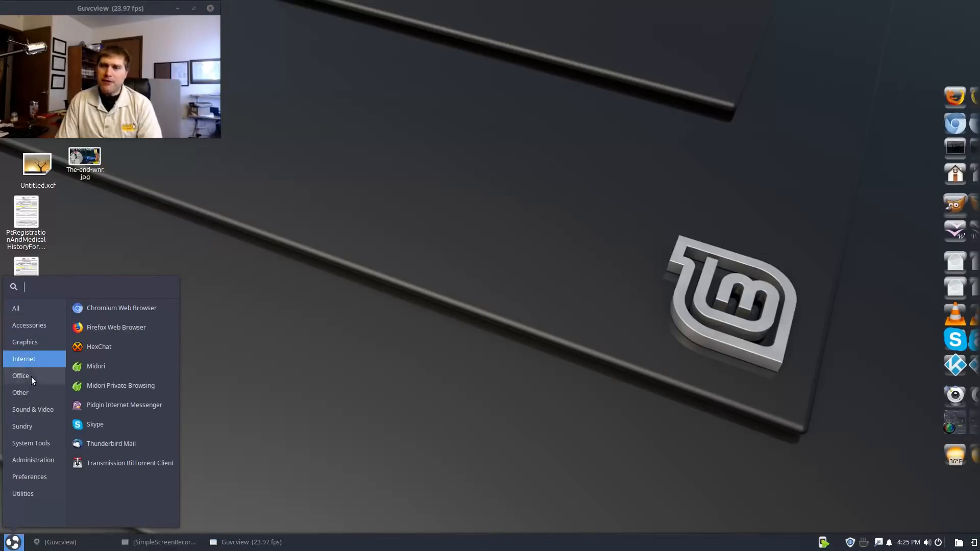
click(342, 378)
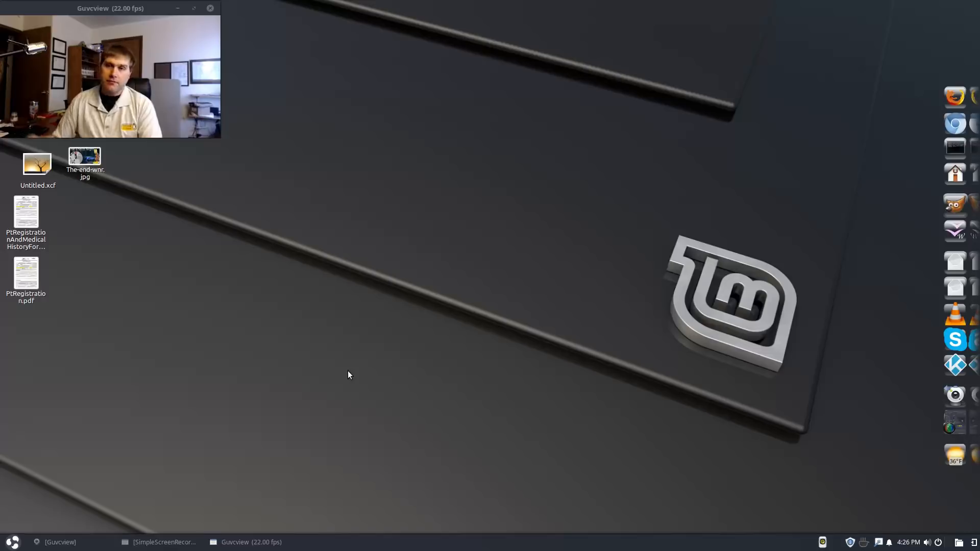
mouse_move(335, 407)
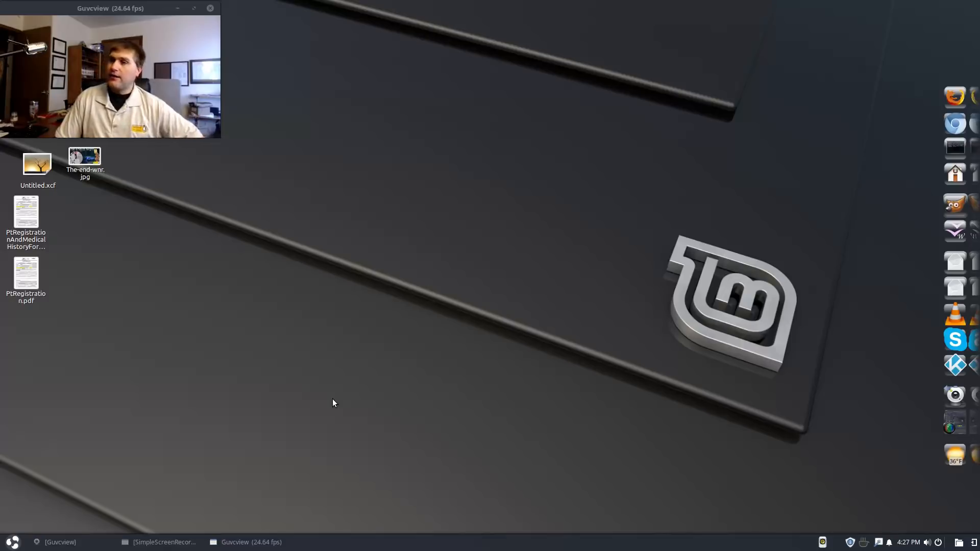
mouse_move(312, 383)
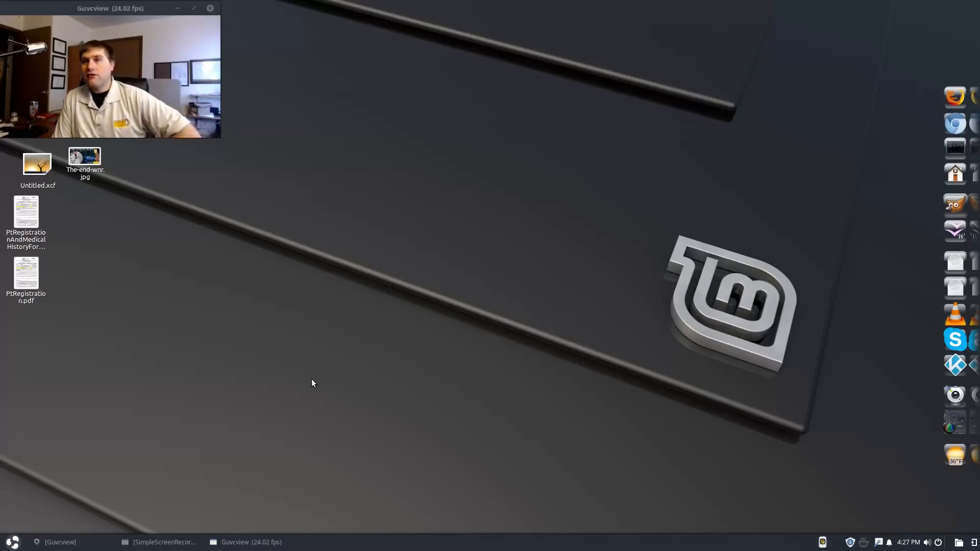
mouse_move(284, 374)
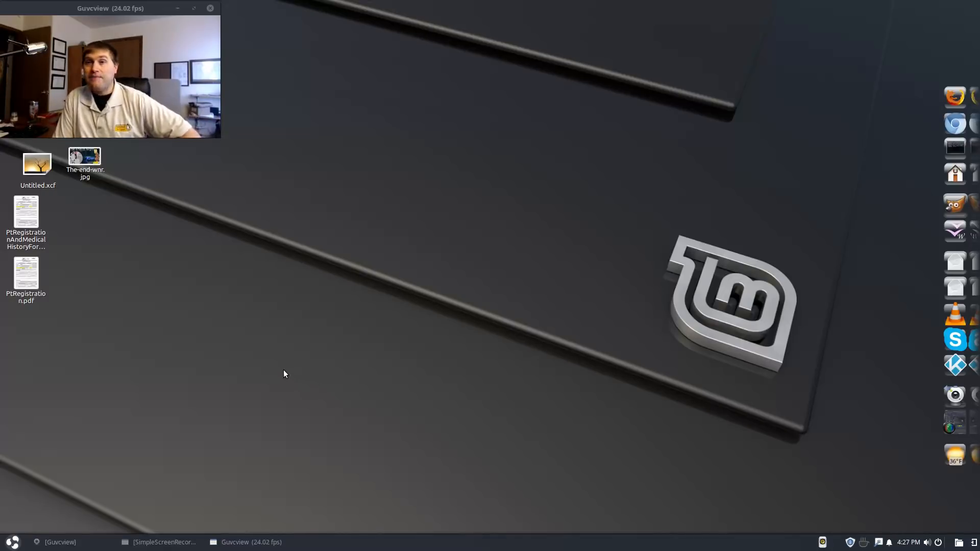
mouse_move(255, 361)
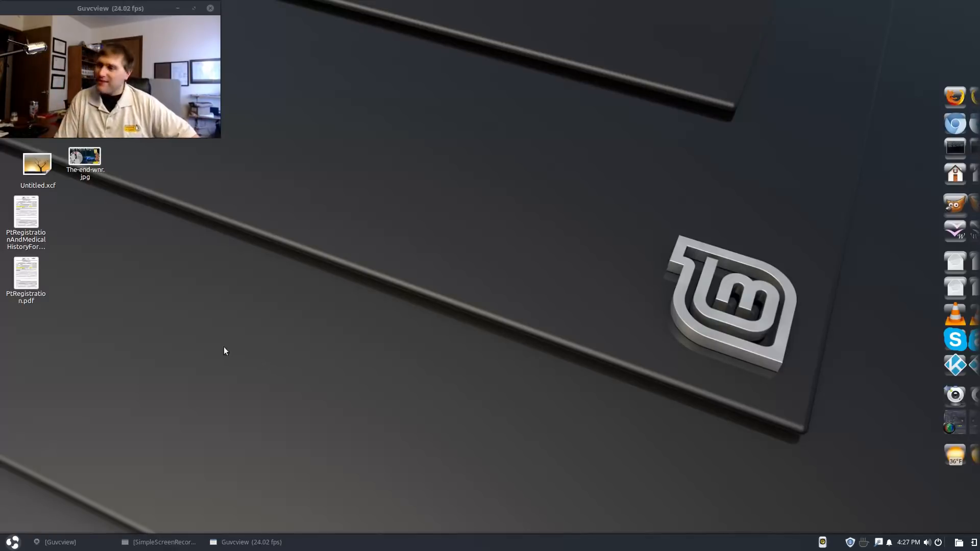
mouse_move(283, 392)
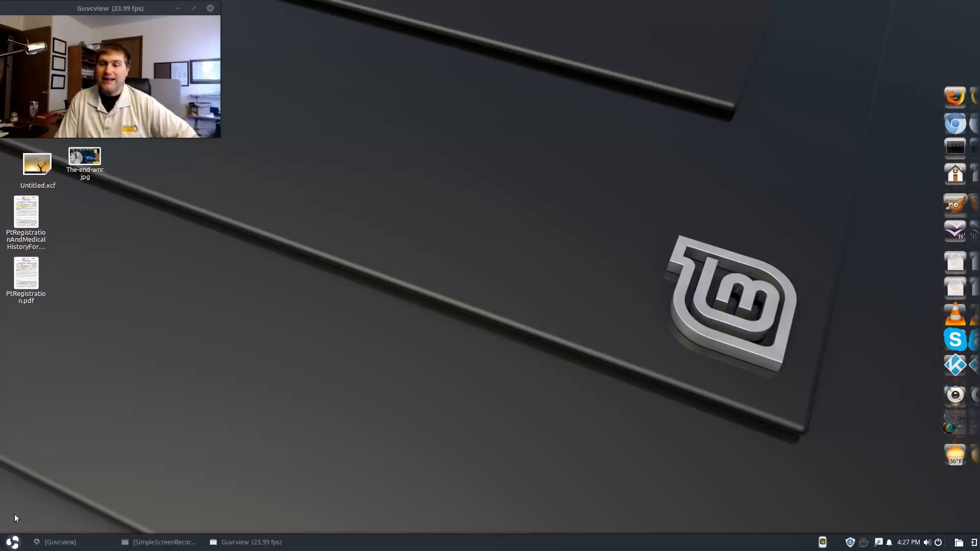
mouse_move(392, 366)
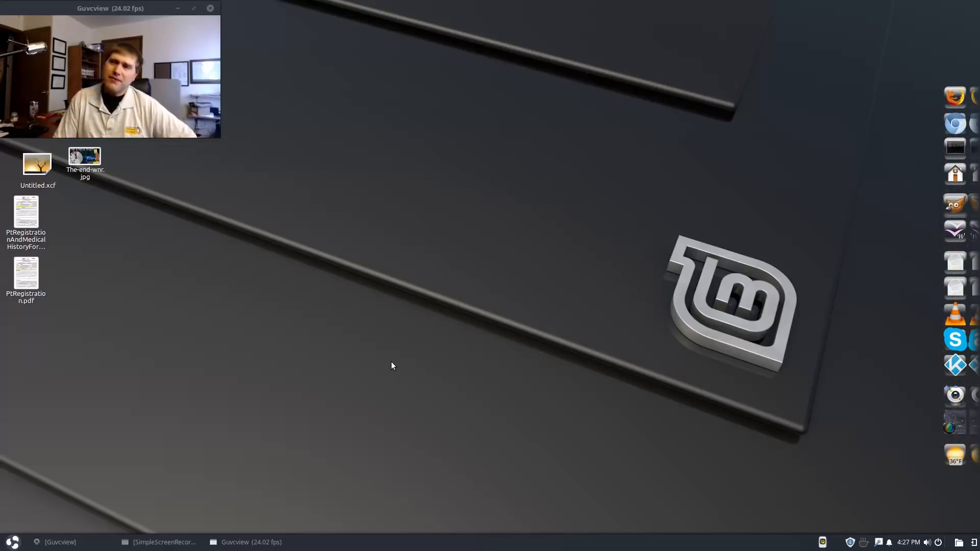
mouse_move(353, 330)
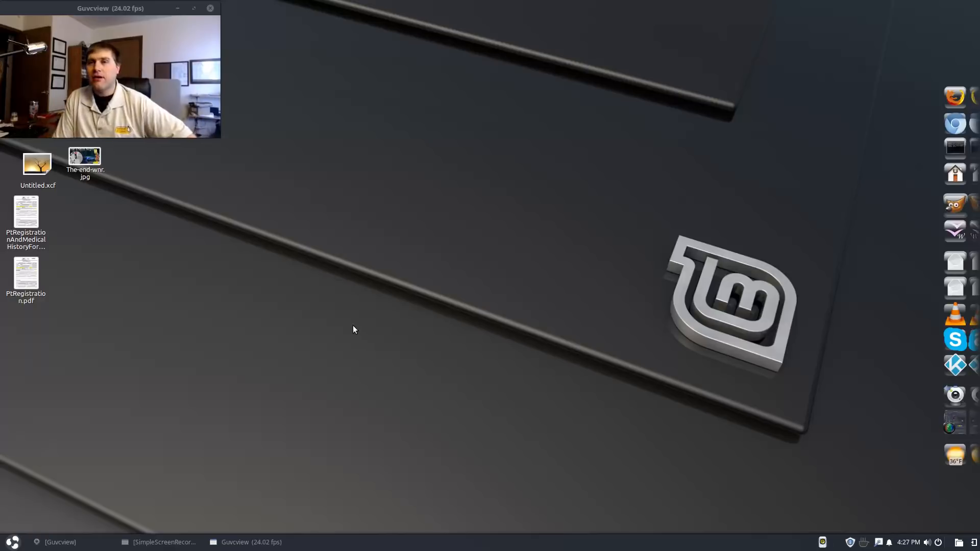
mouse_move(350, 312)
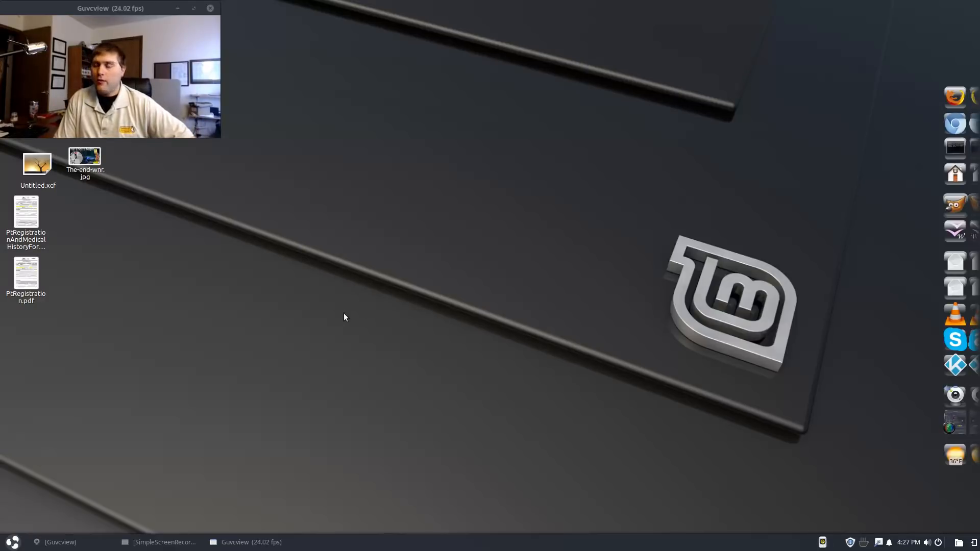
mouse_move(322, 307)
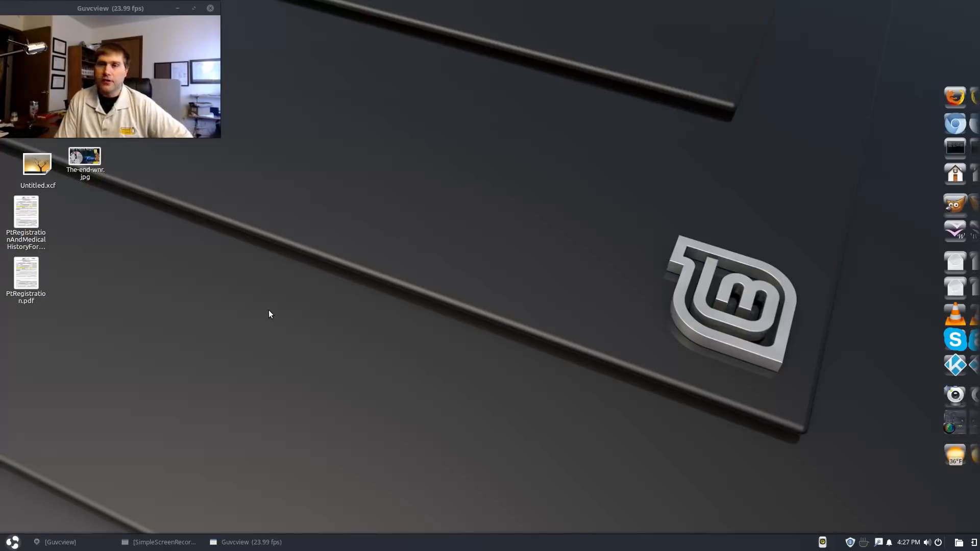
mouse_move(224, 424)
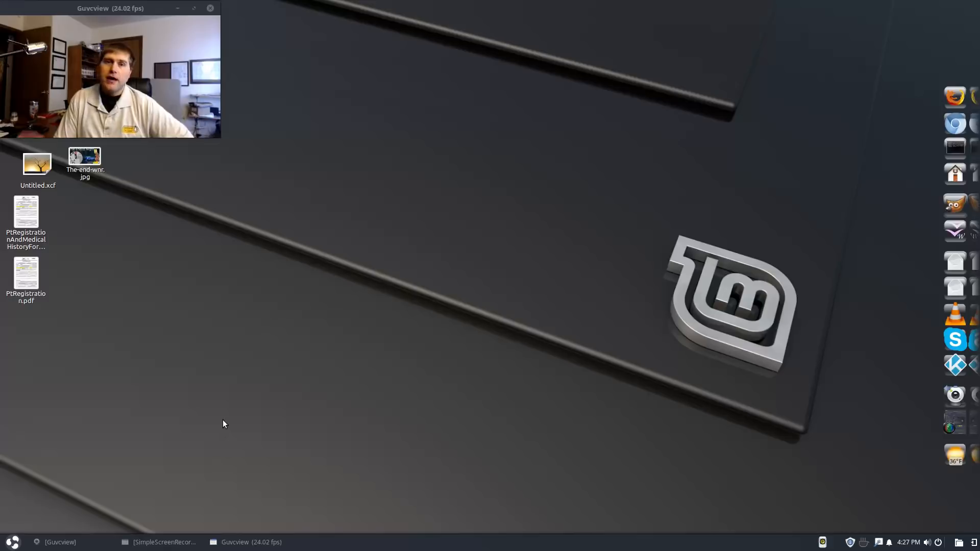